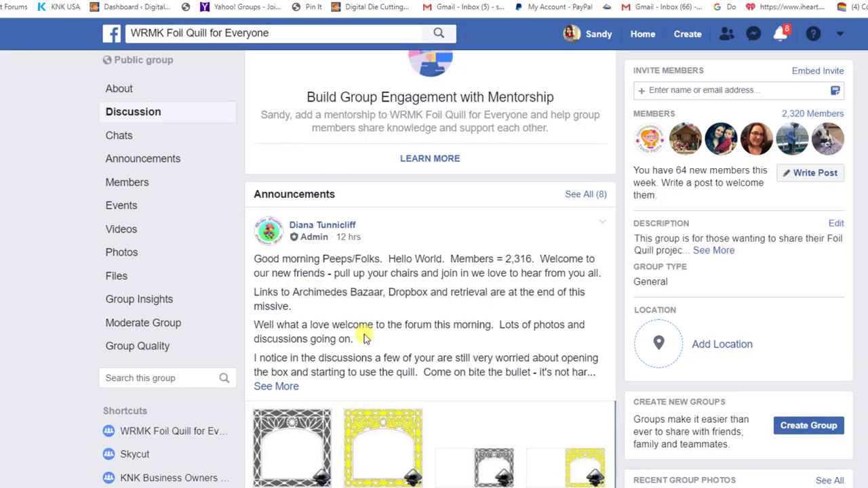
mouse_move(319, 296)
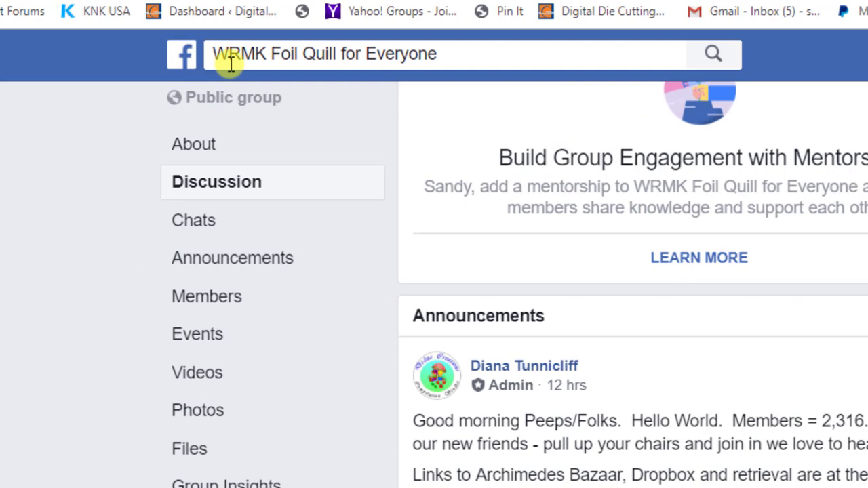
mouse_move(255, 43)
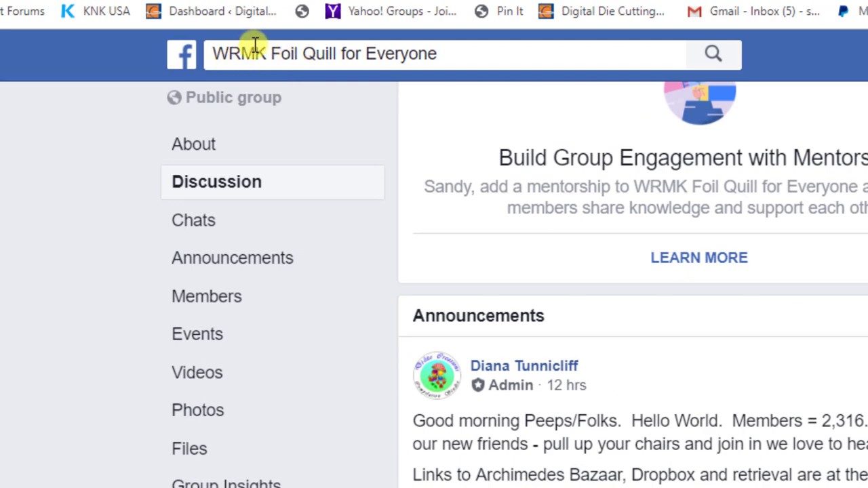
mouse_move(372, 305)
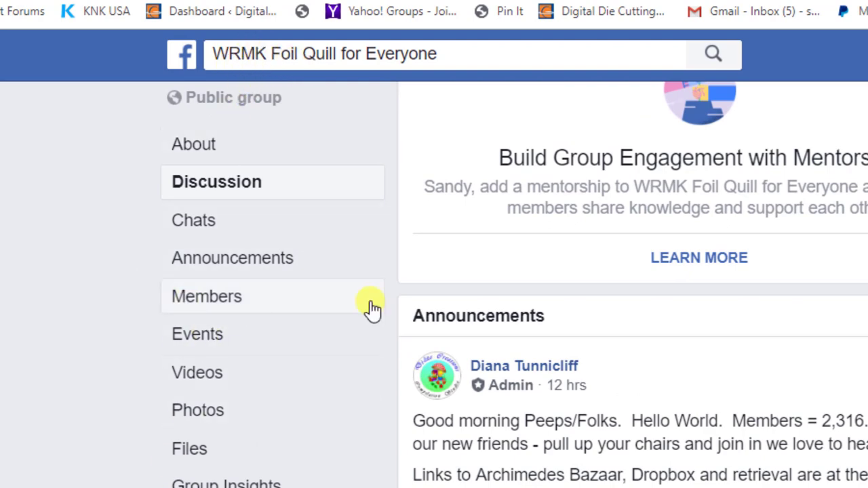
Scroll the group discussion down to the admin's pinned announcement post
scroll(down, 3)
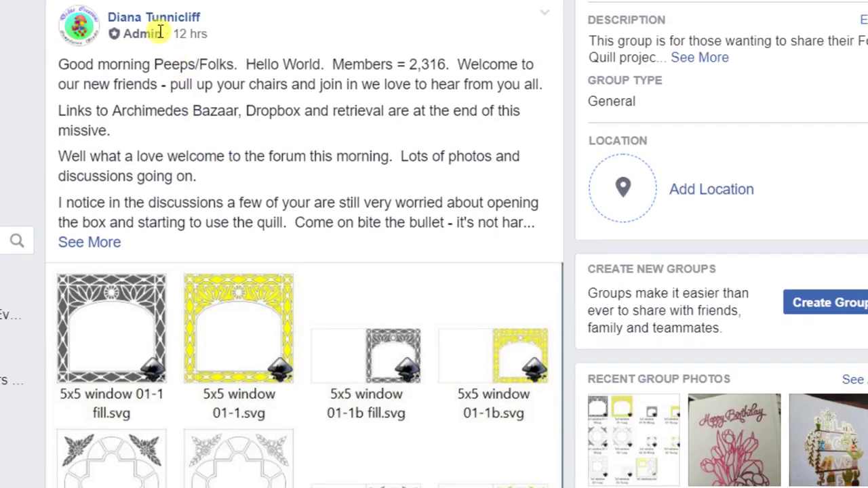
mouse_move(142, 253)
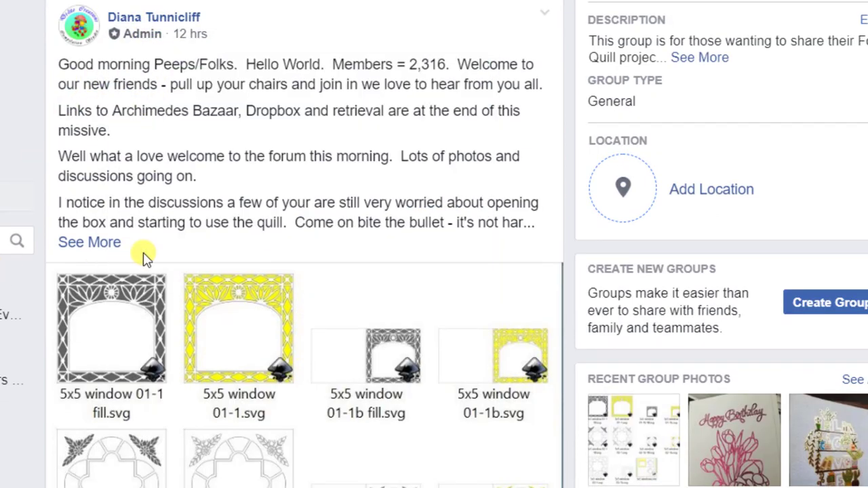
mouse_move(90, 242)
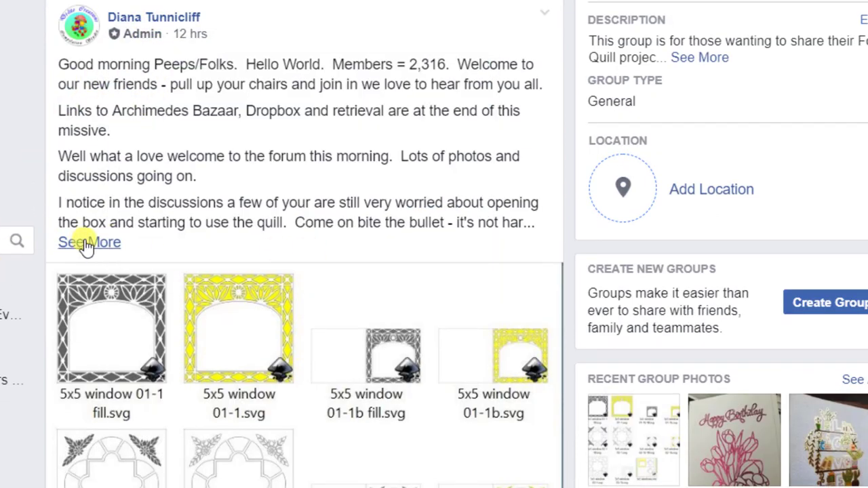
Expand the announcement's full text and bring its Archimedes Bazaar and Dropbox links into view
click(88, 241)
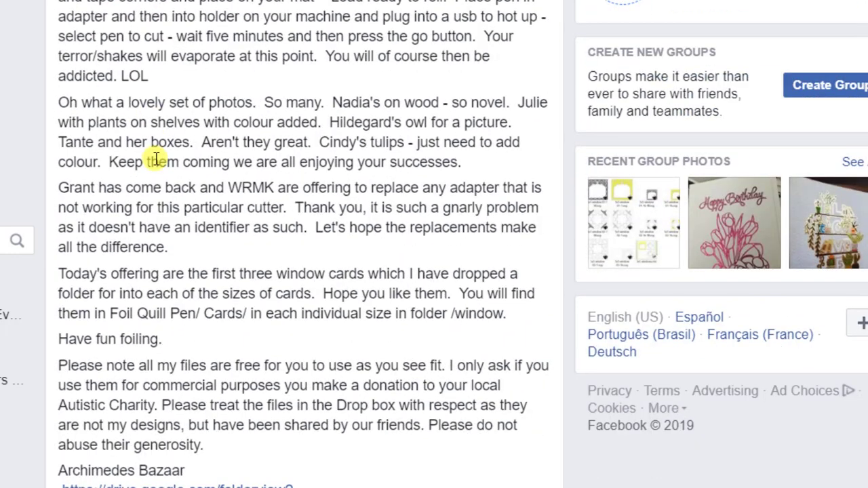
scroll(down, 3)
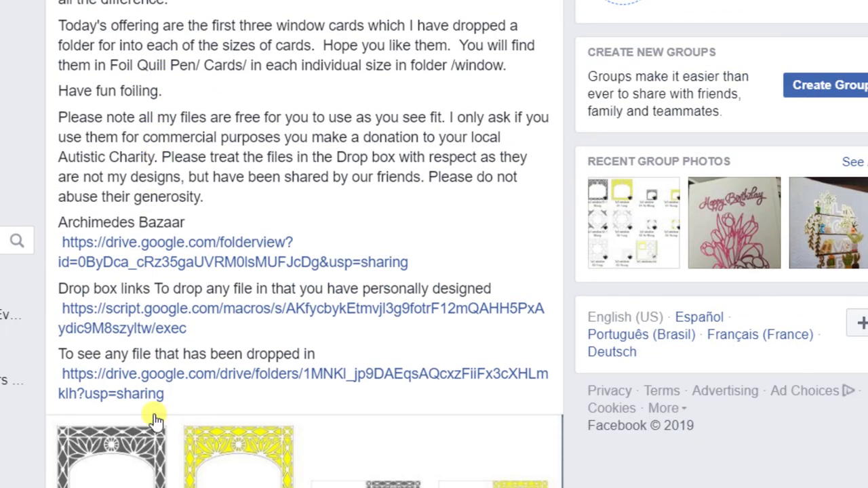
mouse_move(129, 247)
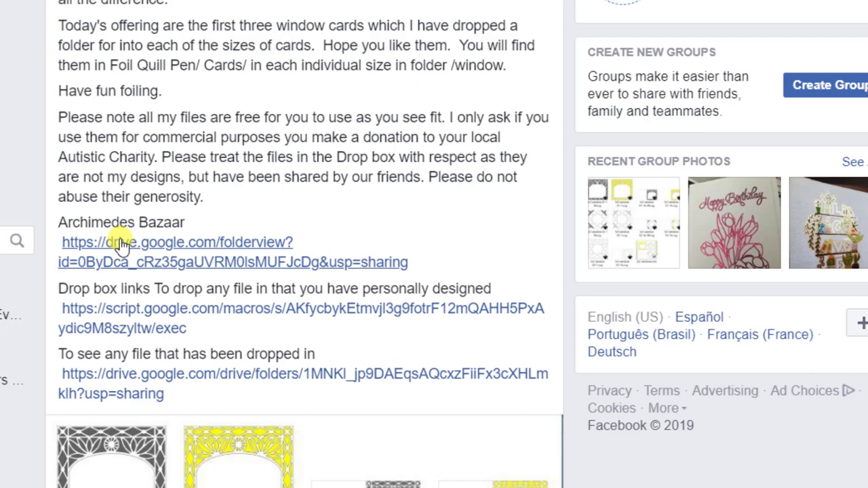
mouse_move(135, 263)
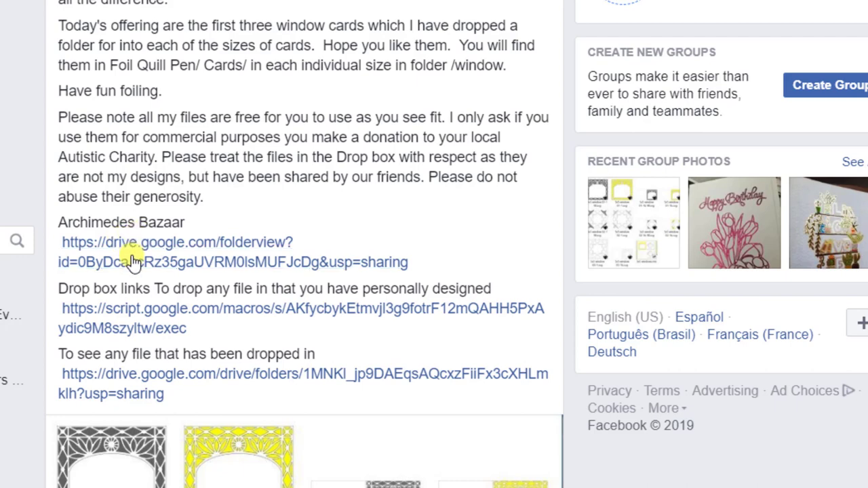
mouse_move(82, 323)
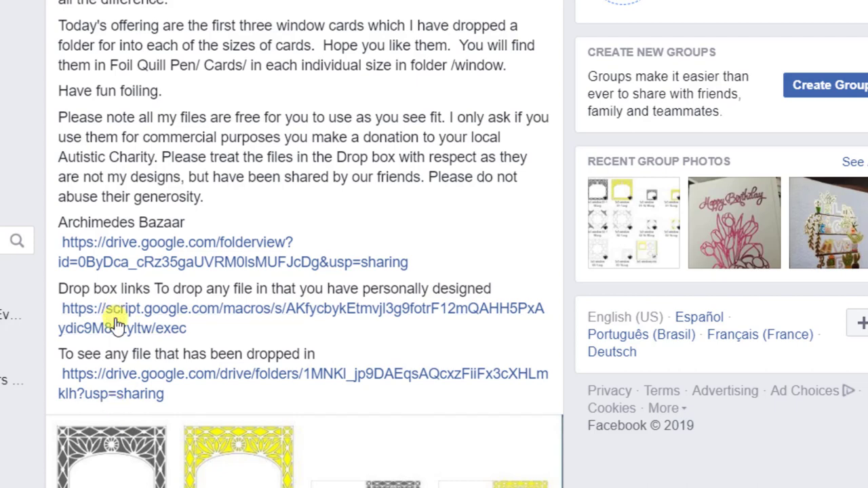
mouse_move(136, 251)
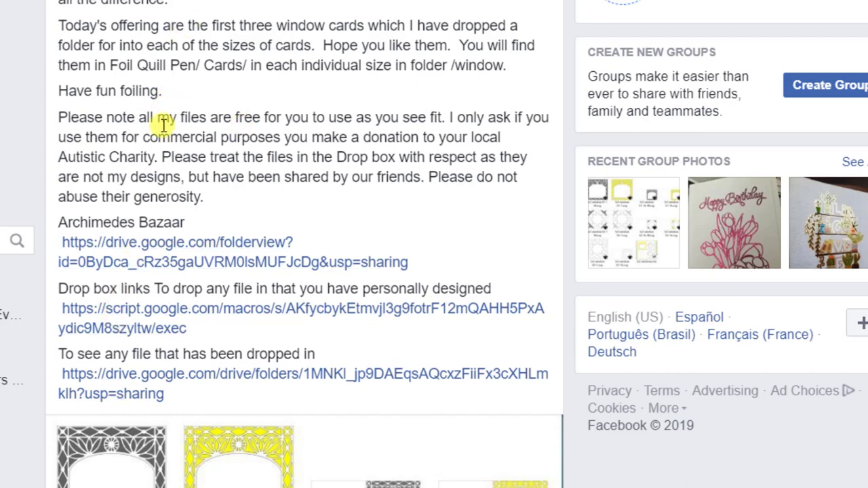
mouse_move(138, 152)
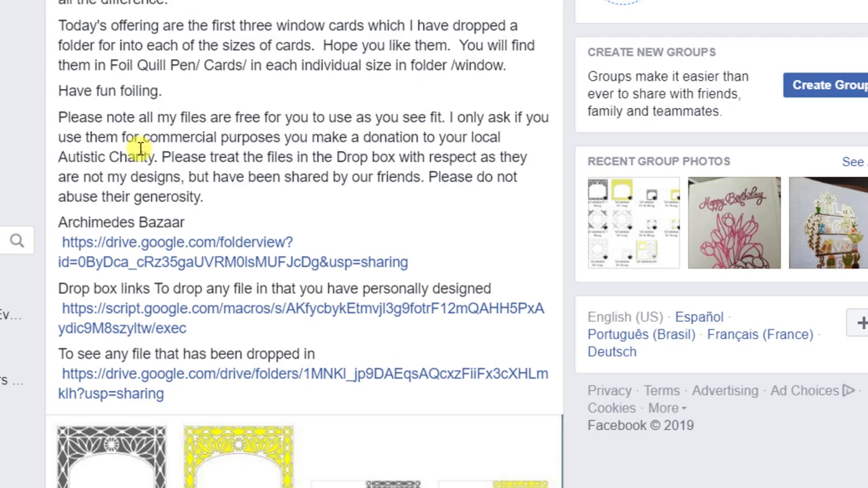
mouse_move(130, 162)
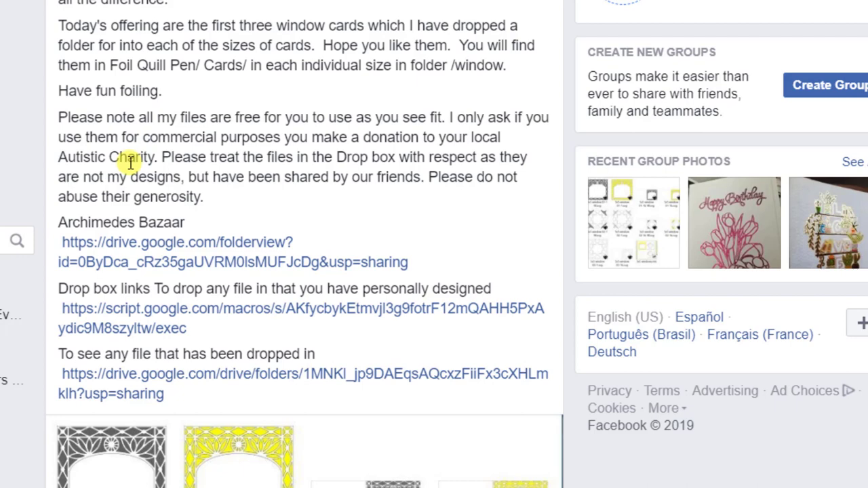
mouse_move(88, 165)
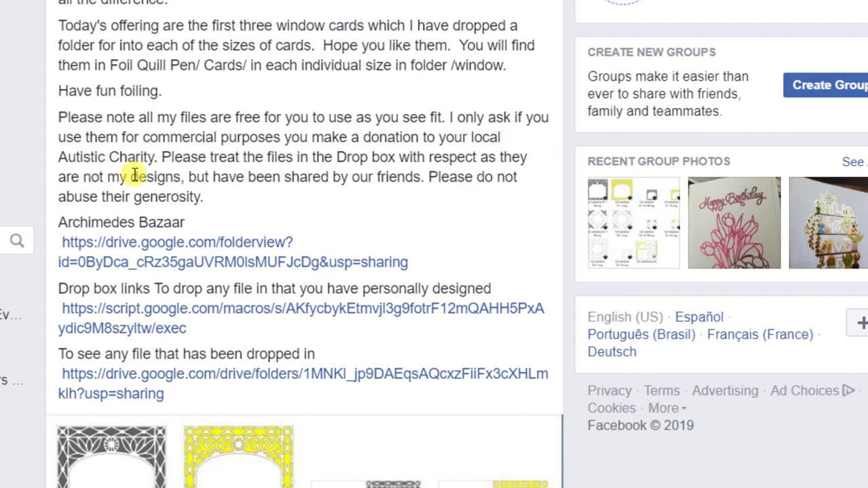
mouse_move(263, 246)
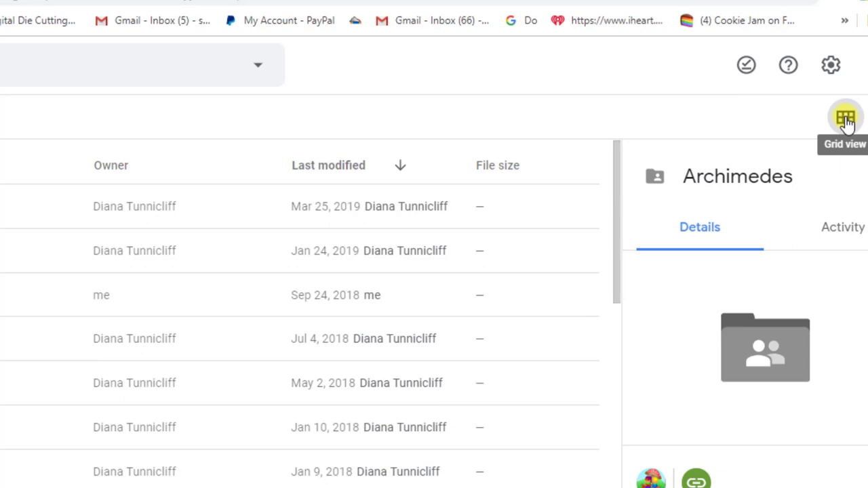
click(846, 116)
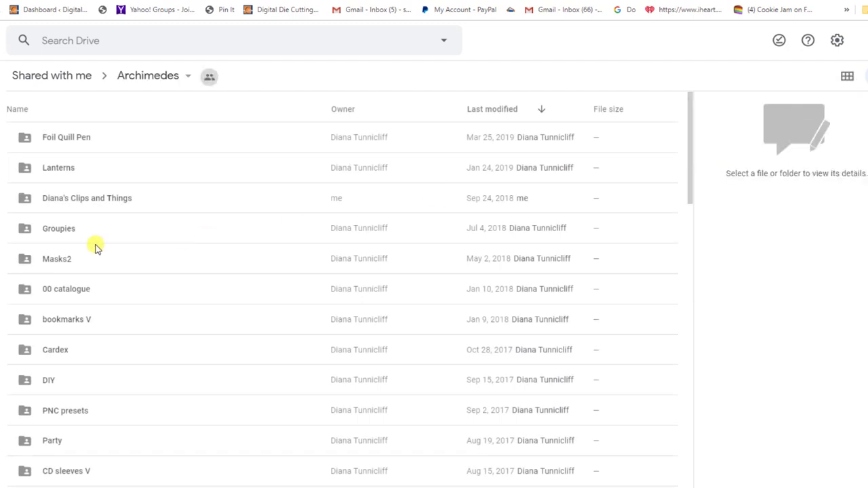
click(209, 76)
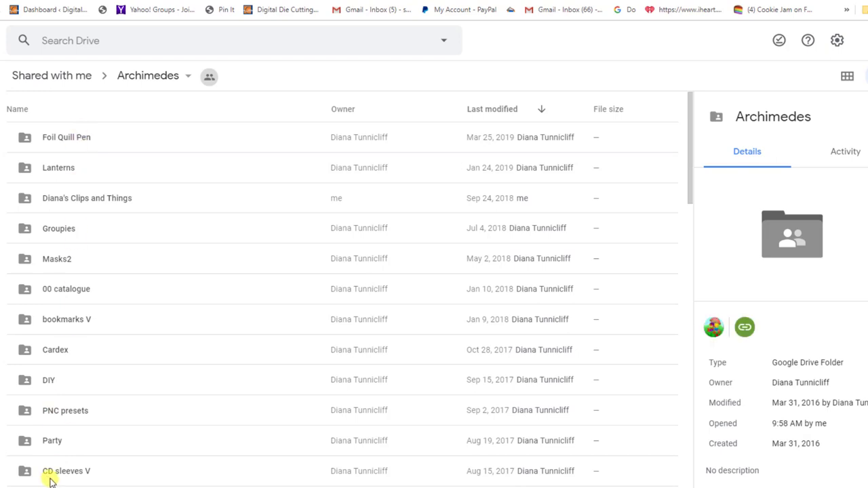
mouse_move(67, 141)
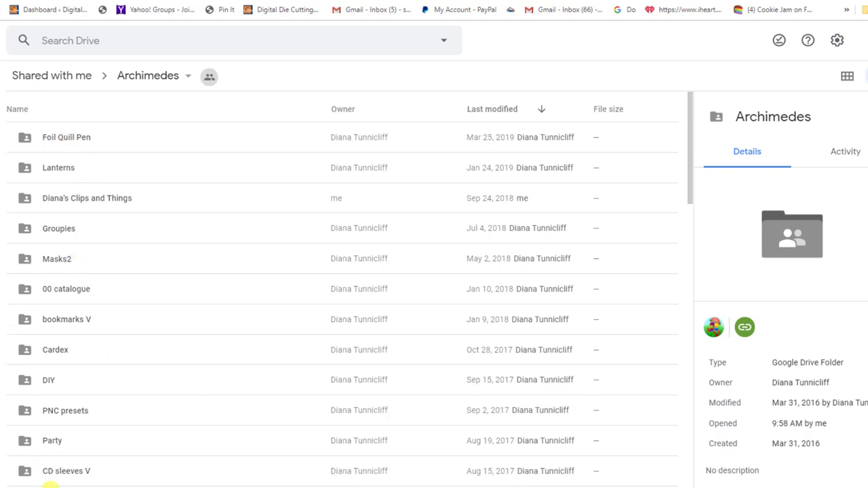
mouse_move(141, 185)
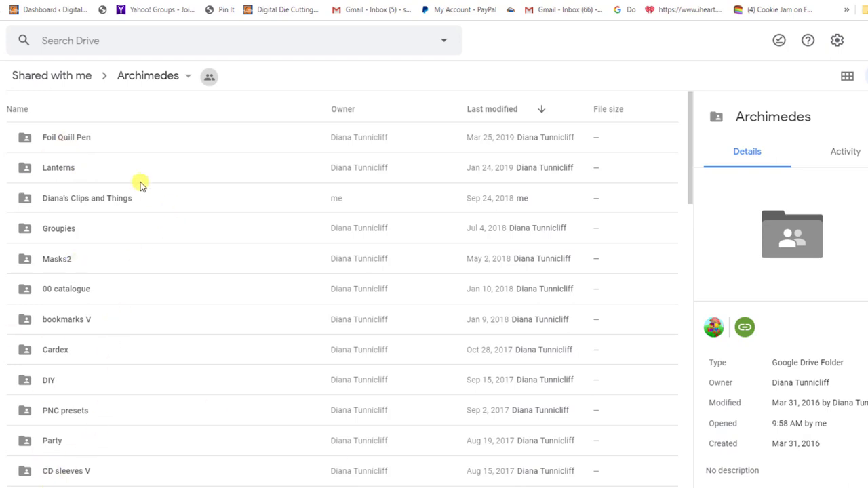
mouse_move(65, 143)
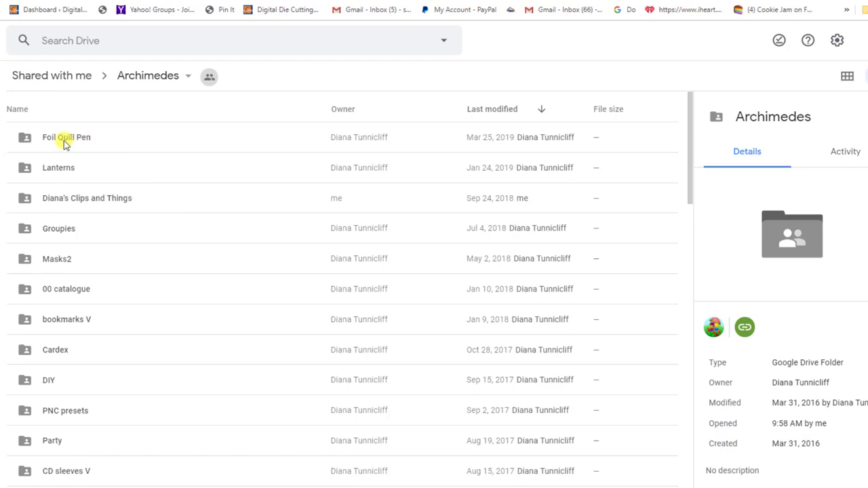
mouse_move(95, 129)
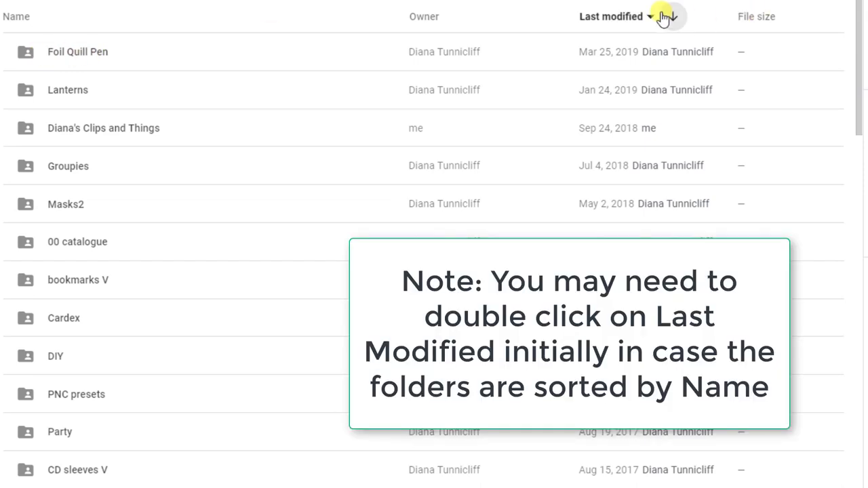
mouse_move(672, 16)
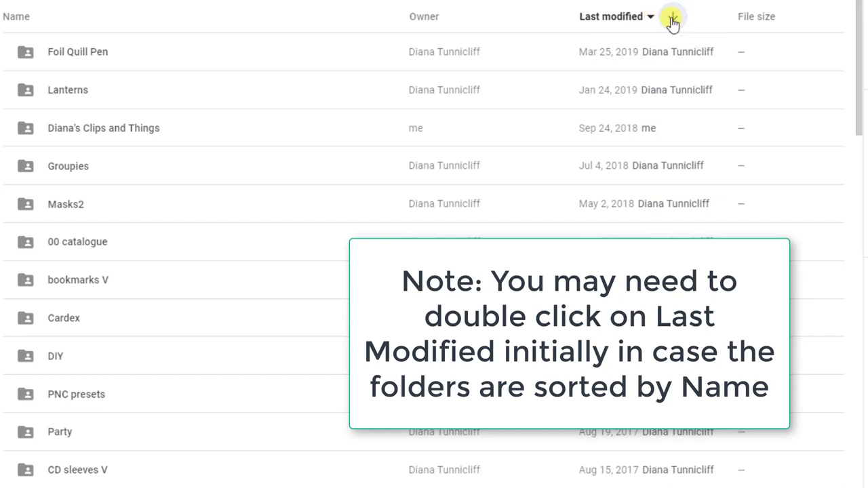
Toggle the Last modified sort so 00 catalogue, CARDS and Deco folders sit on top
click(671, 16)
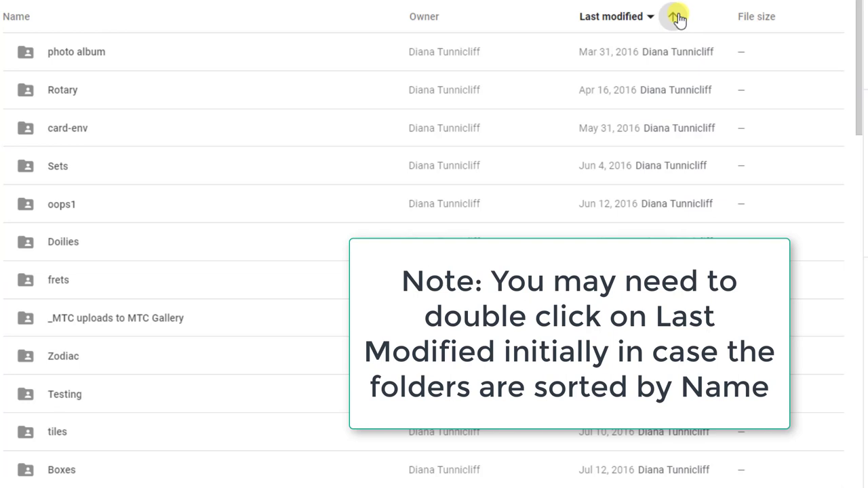
click(673, 17)
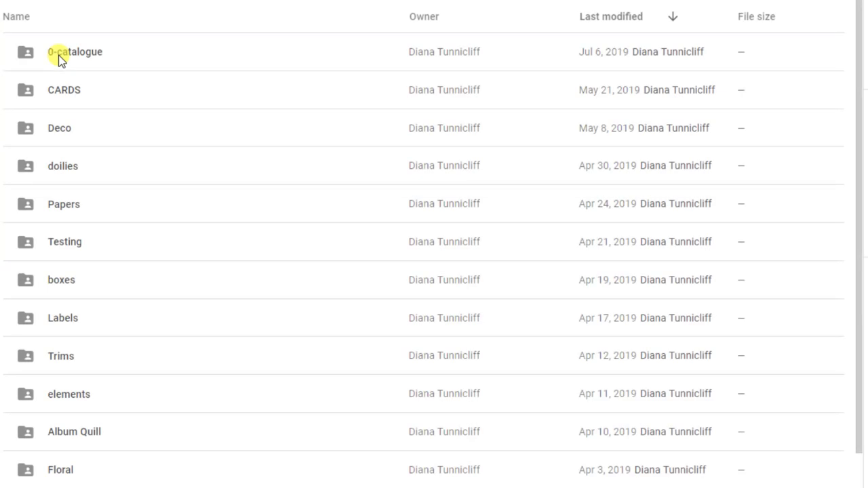
mouse_move(148, 100)
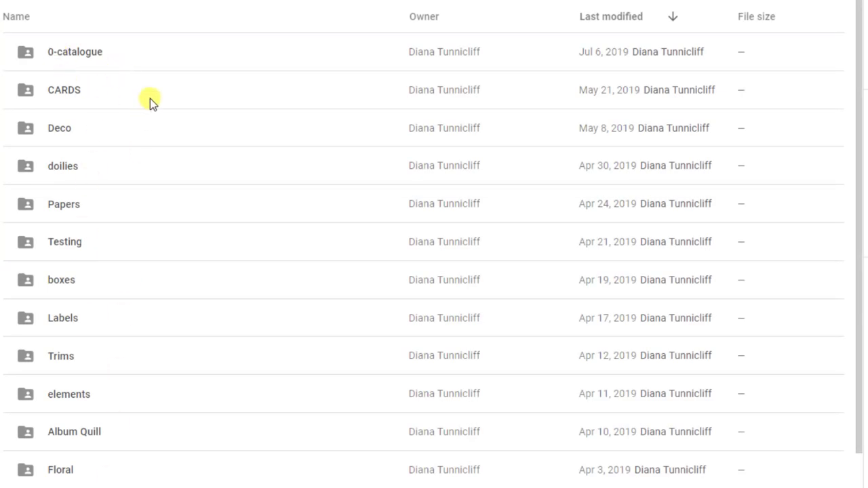
Scroll the Archimedes list down to the Frames and Misc folders from spring 2019
scroll(down, 3)
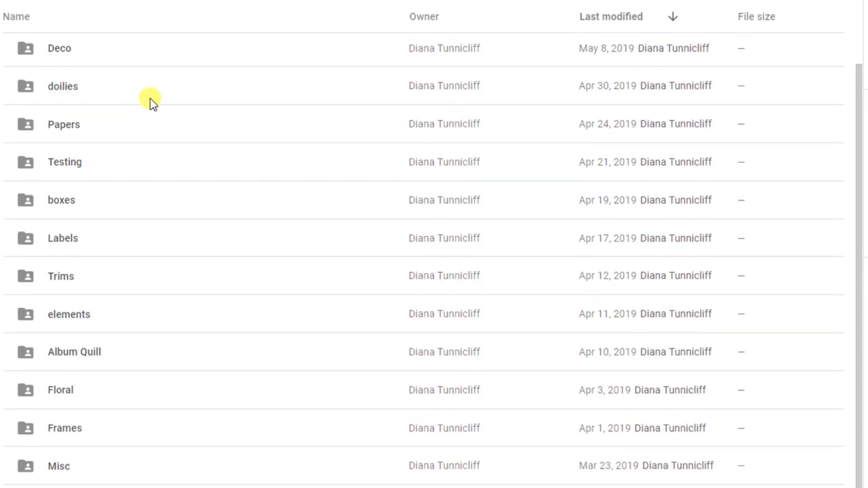
mouse_move(75, 193)
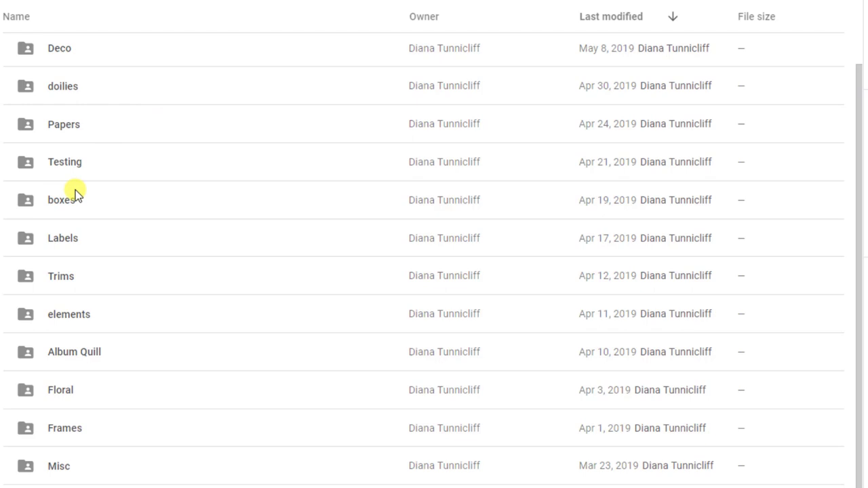
mouse_move(66, 318)
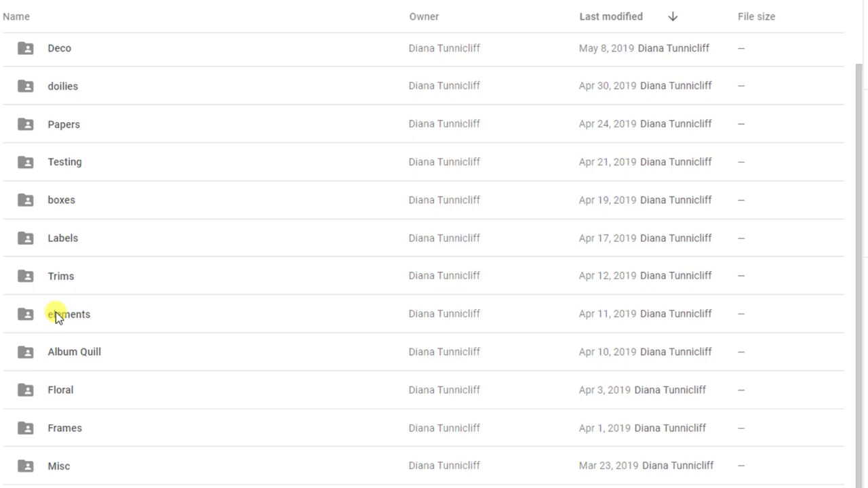
mouse_move(73, 319)
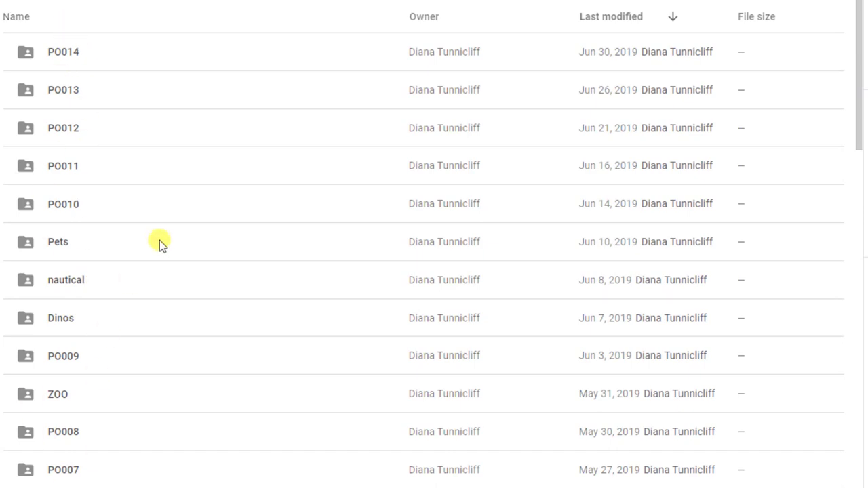
Re-sort newest first and show the PO014 folder's details beside its elements.mtc and SVG files
scroll(down, 3)
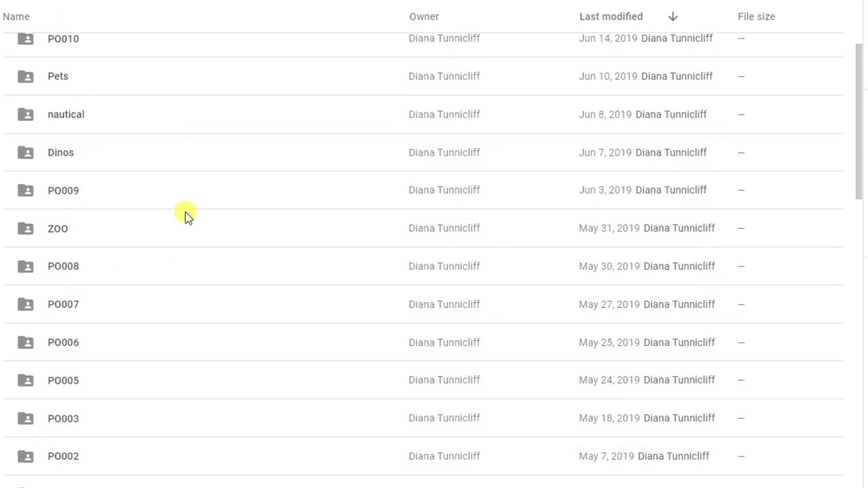
scroll(up, 3)
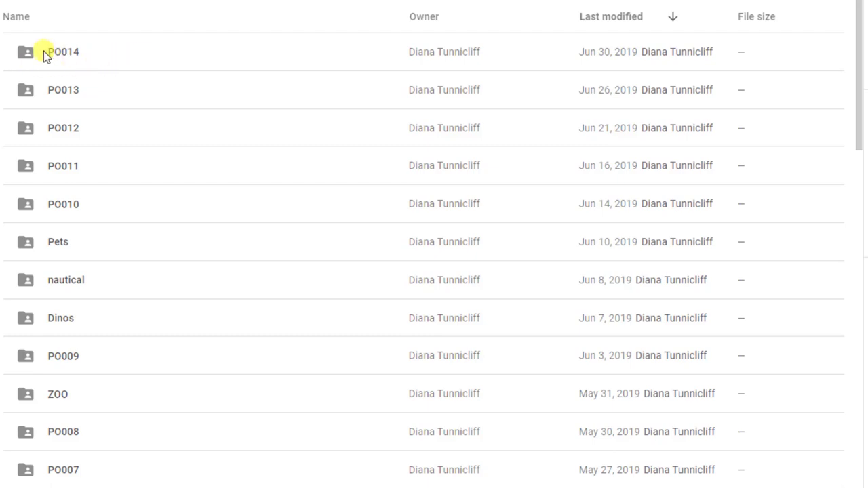
mouse_move(27, 81)
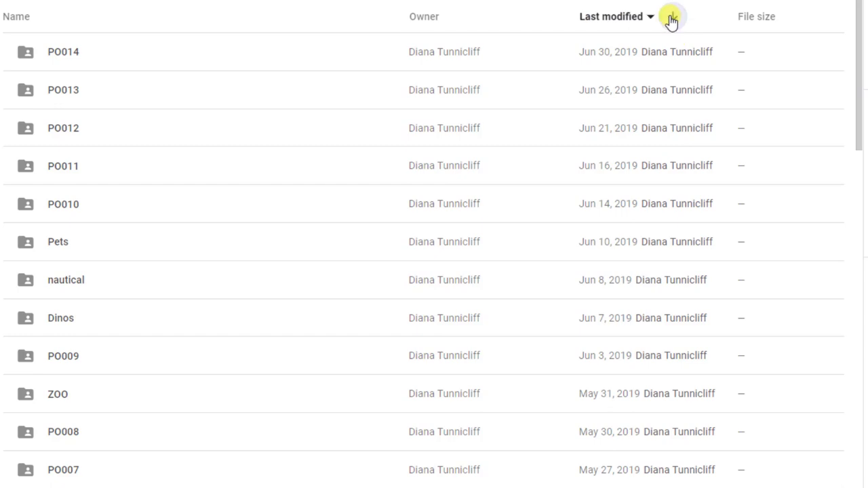
click(673, 17)
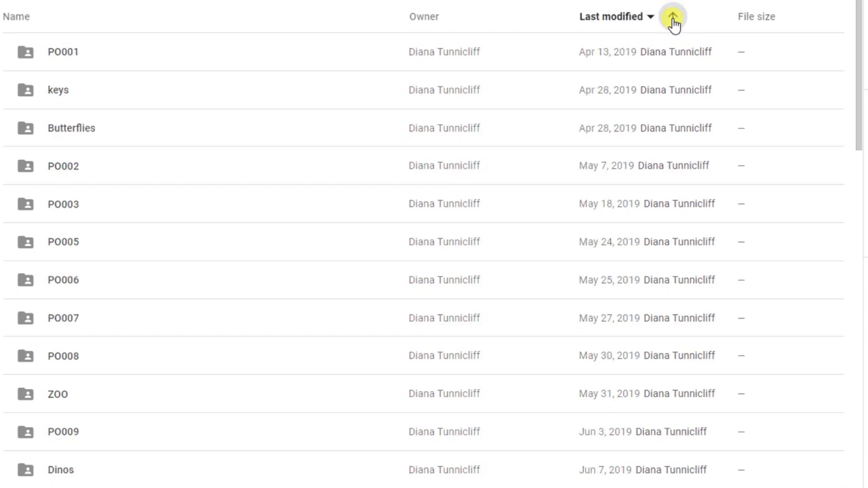
click(673, 16)
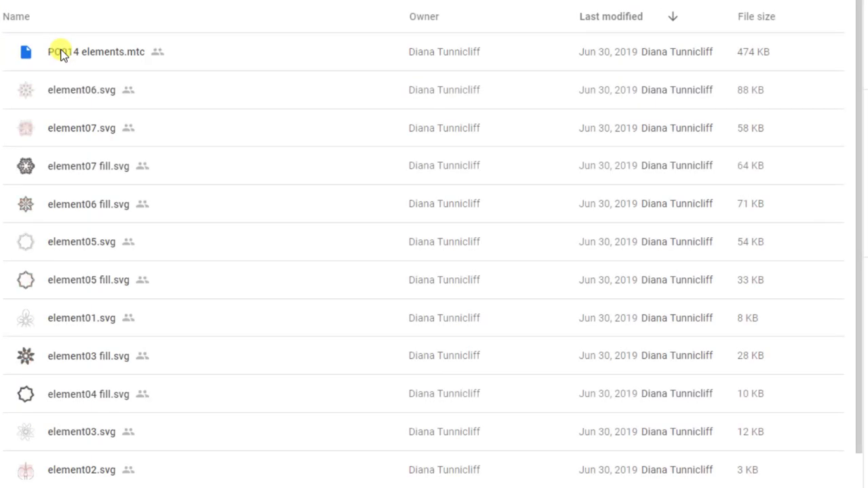
mouse_move(122, 70)
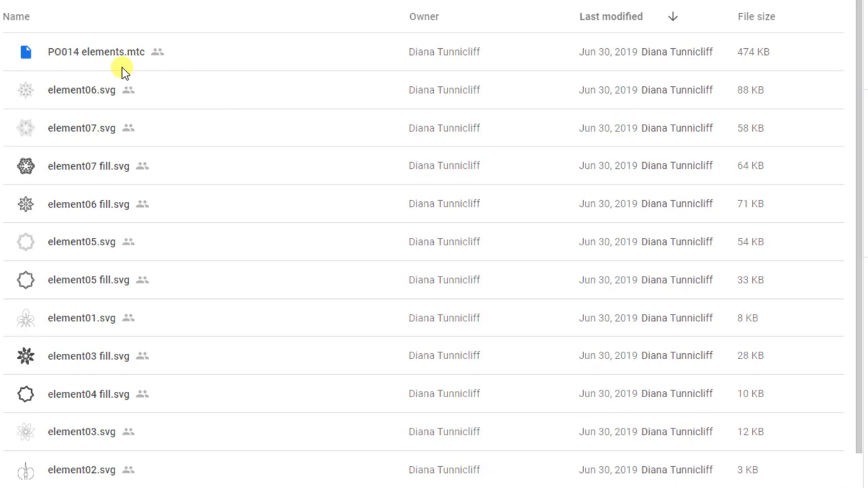
mouse_move(100, 168)
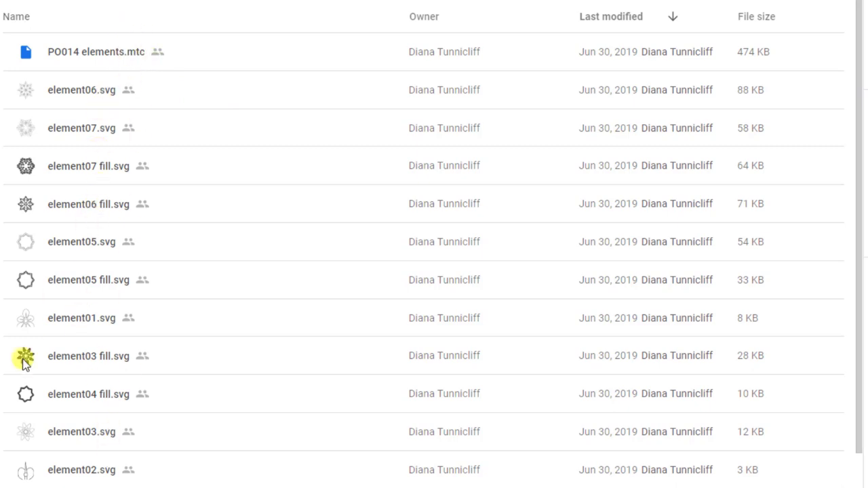
click(25, 356)
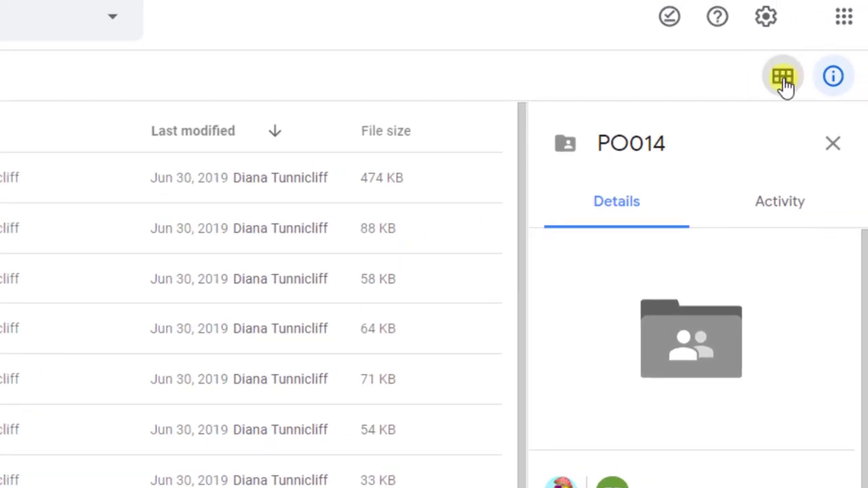
Switch PO014 to grid thumbnails and browse down to element03 fill, element04 fill and element02
click(783, 76)
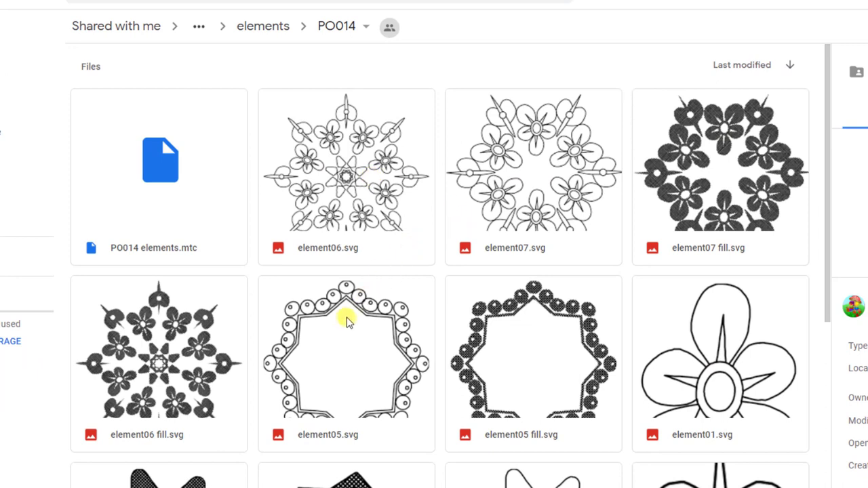
mouse_move(364, 220)
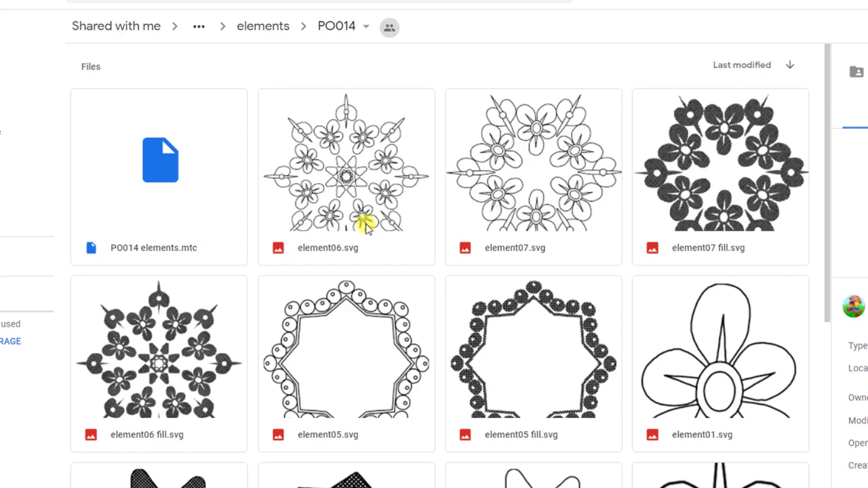
mouse_move(195, 261)
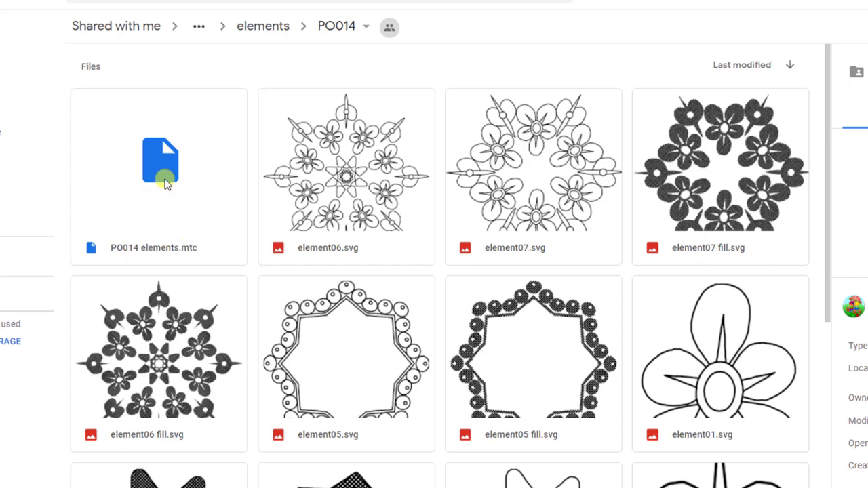
mouse_move(144, 204)
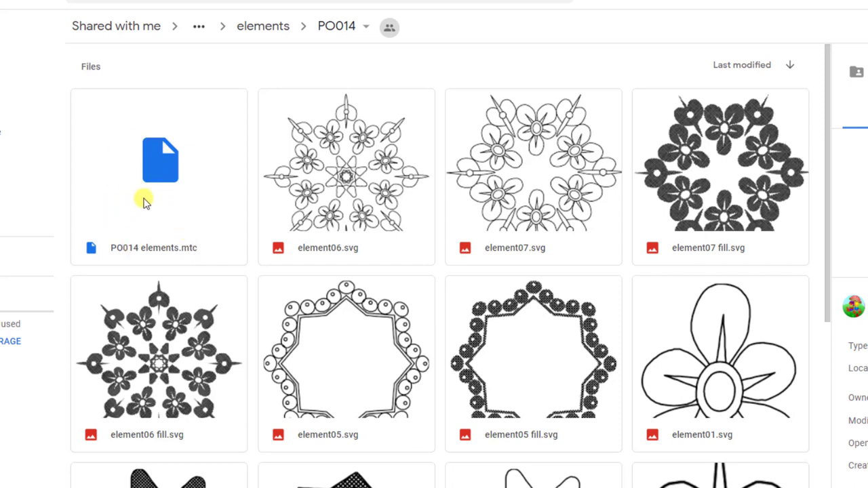
mouse_move(285, 265)
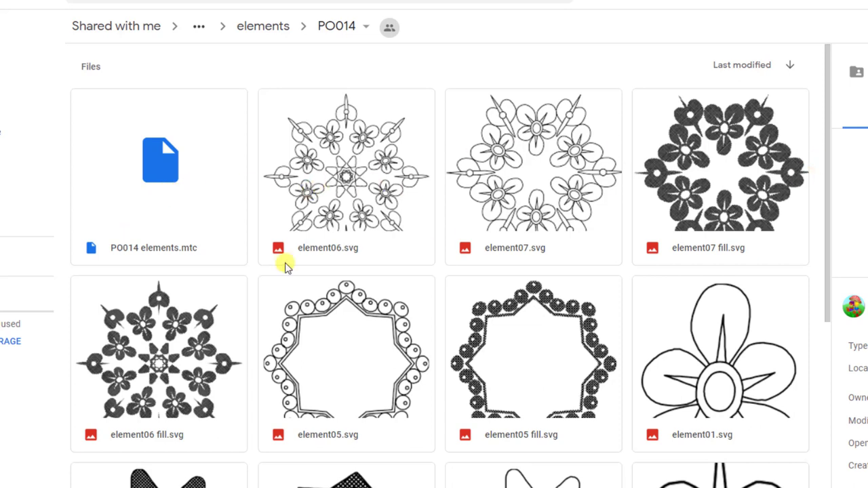
mouse_move(79, 249)
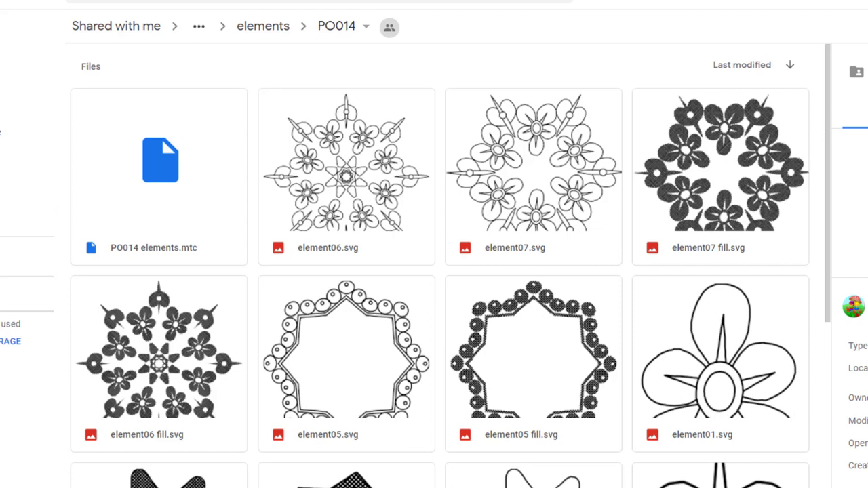
mouse_move(196, 217)
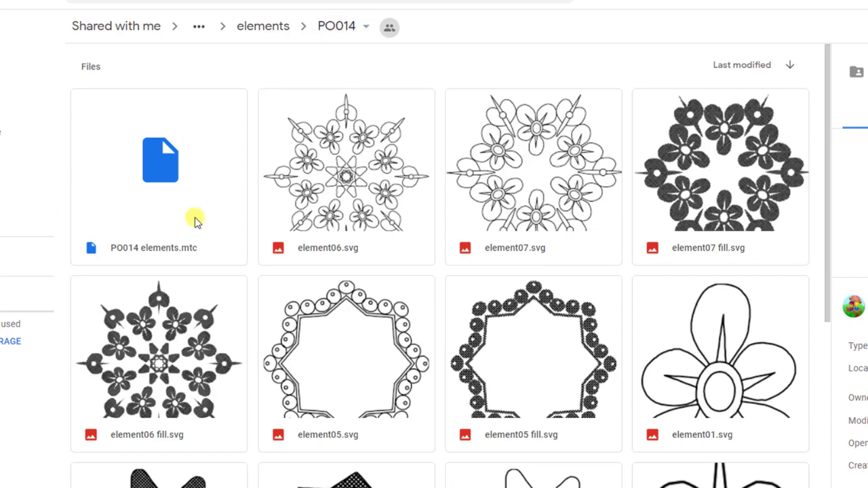
mouse_move(166, 197)
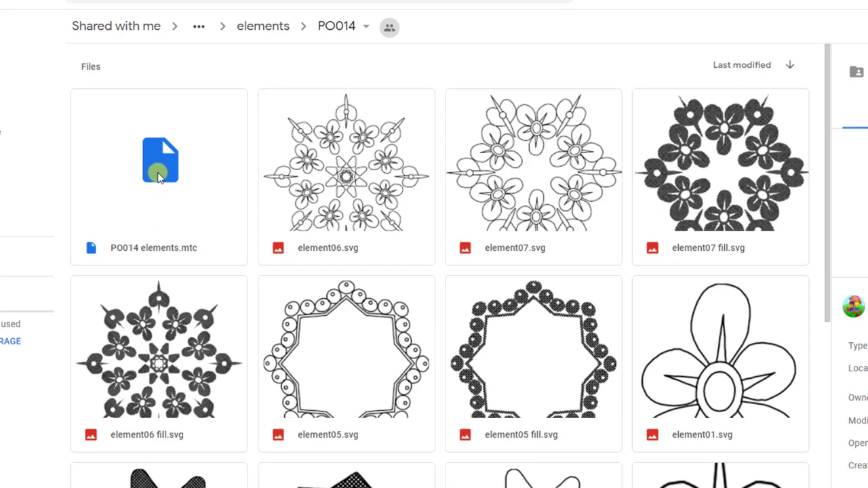
mouse_move(159, 67)
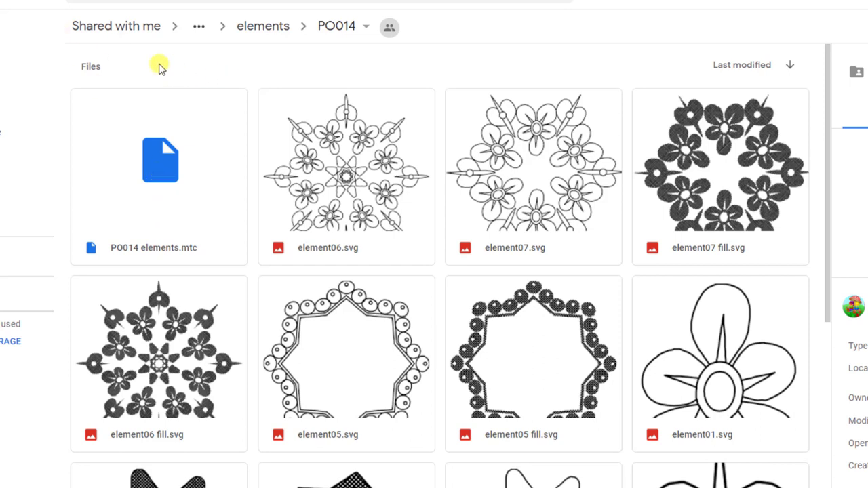
mouse_move(388, 212)
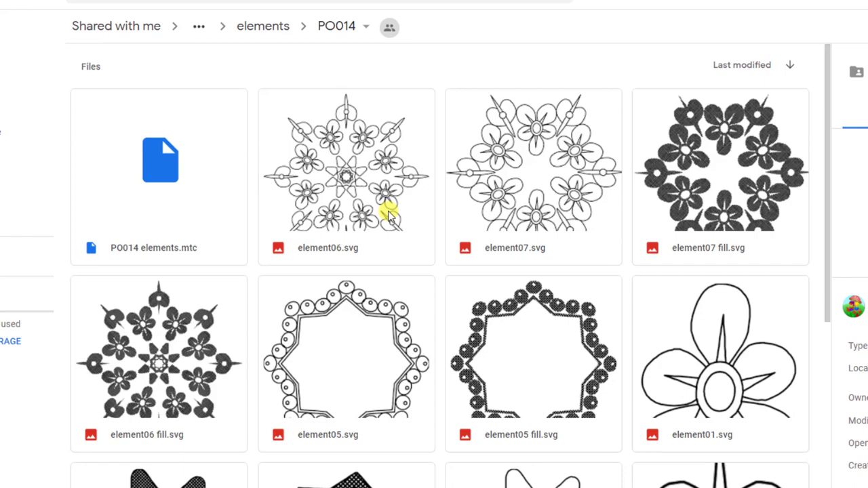
scroll(down, 3)
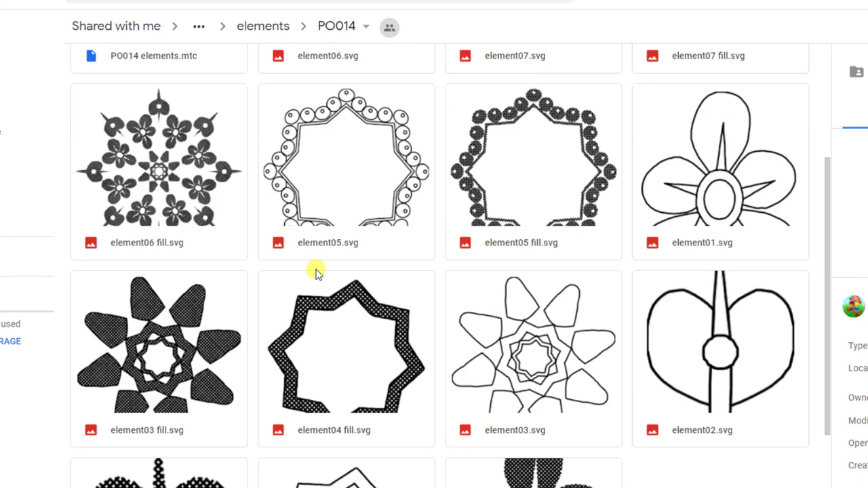
scroll(up, 3)
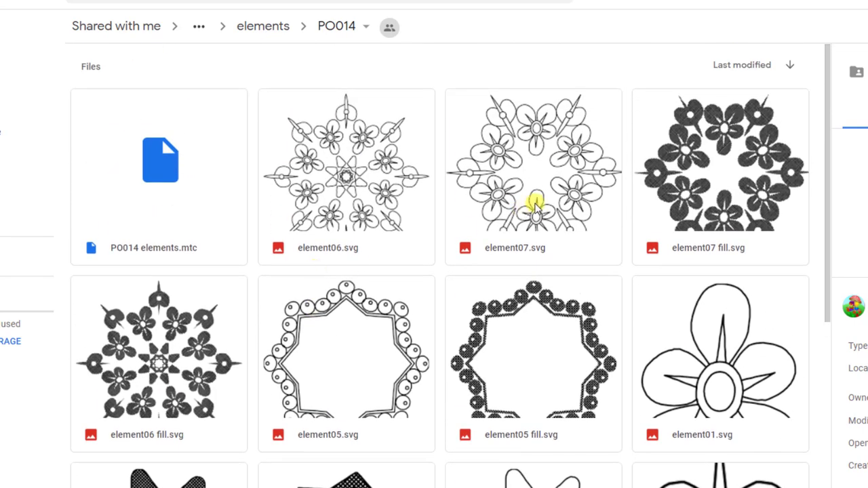
scroll(down, 3)
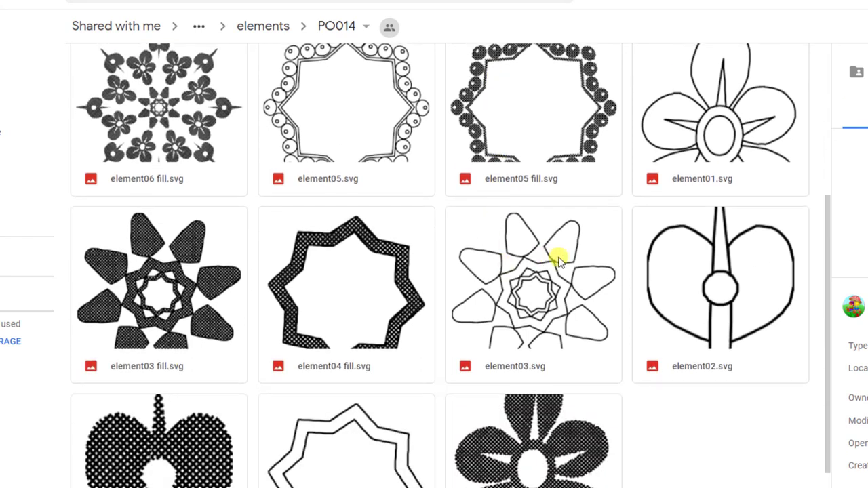
scroll(up, 3)
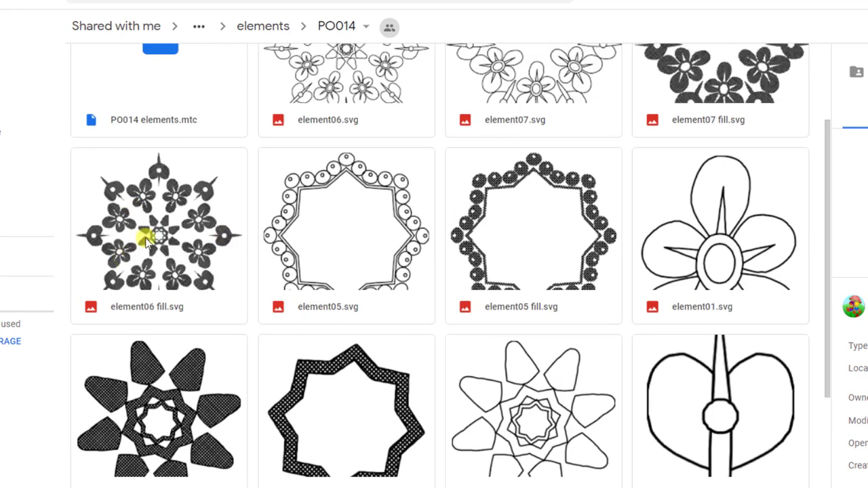
Select element06 fill.svg plus another element file and download them as a zip
click(158, 220)
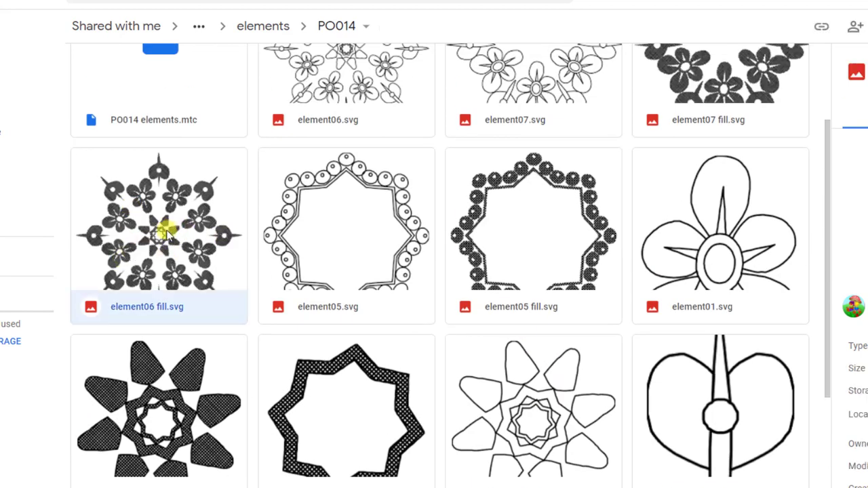
right_click(158, 220)
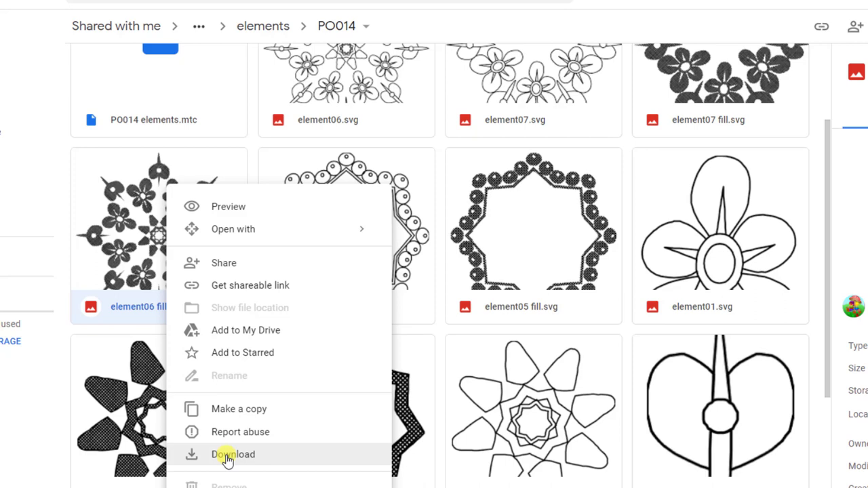
mouse_move(192, 206)
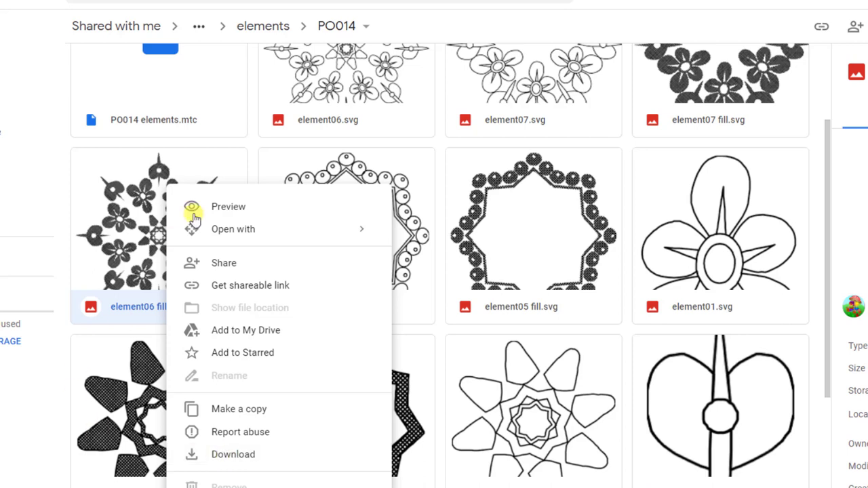
mouse_move(228, 455)
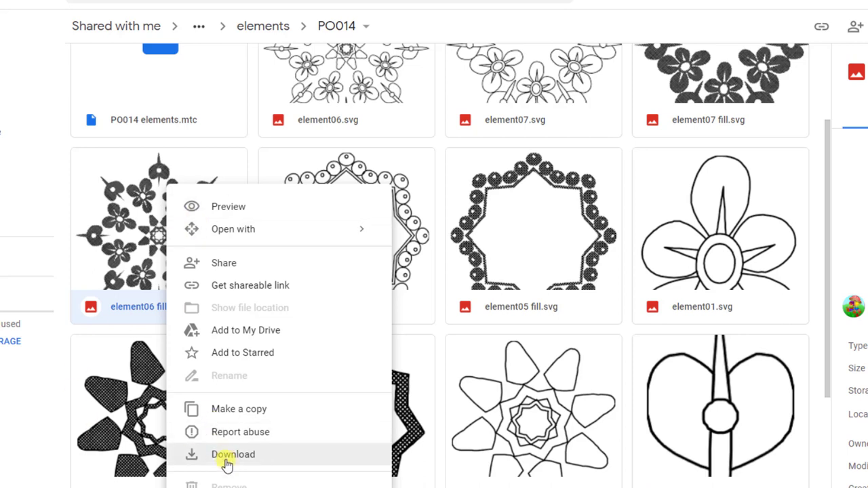
mouse_move(135, 206)
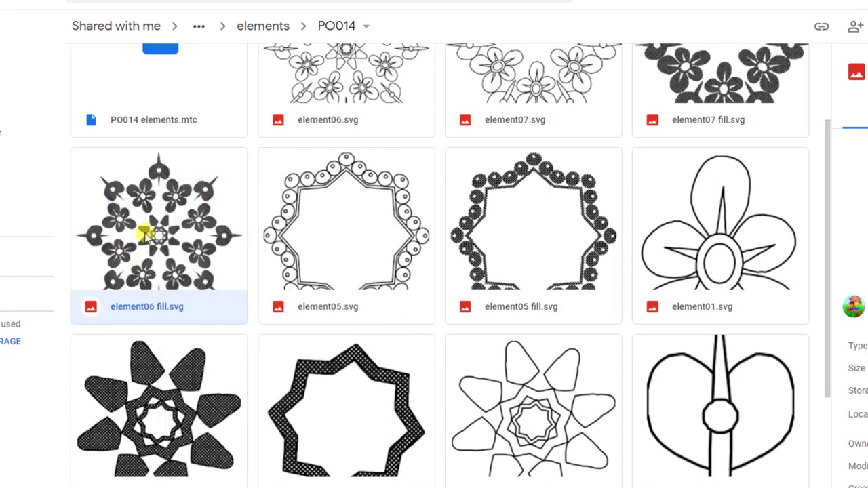
mouse_move(163, 247)
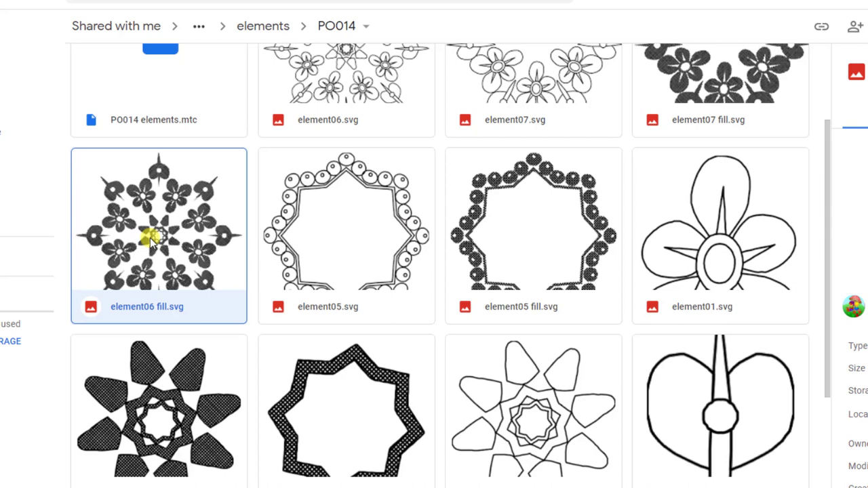
mouse_move(580, 181)
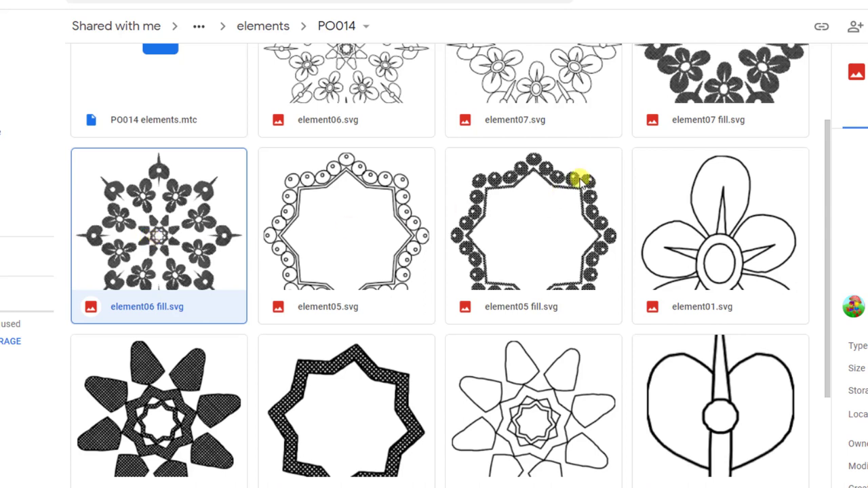
click(534, 237)
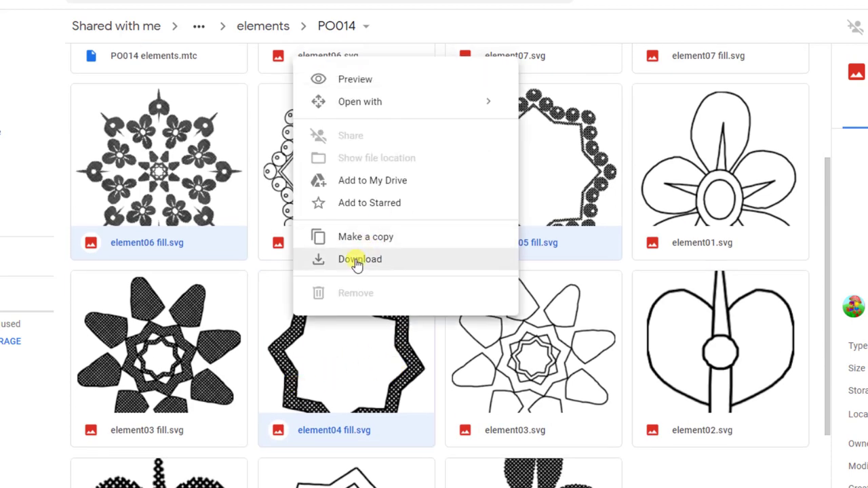
mouse_move(353, 263)
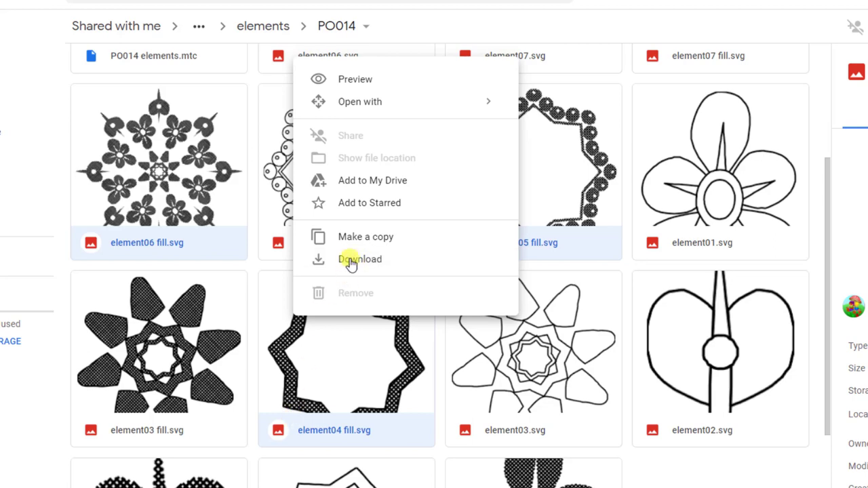
click(359, 259)
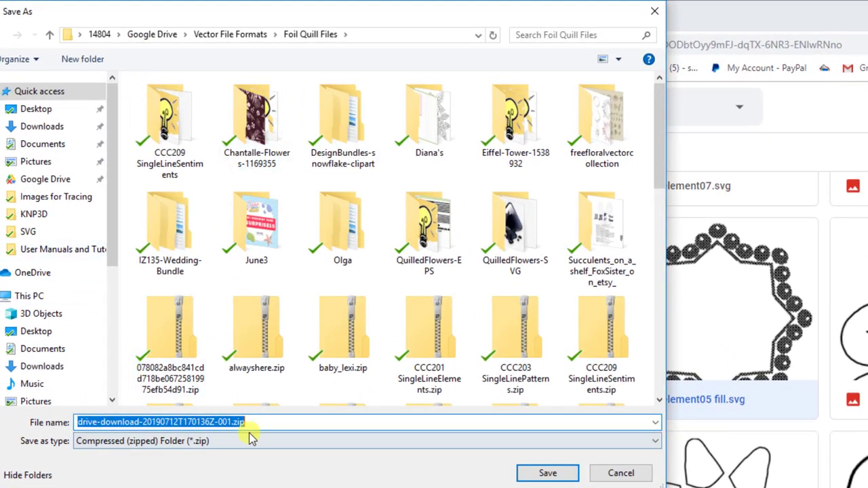
mouse_move(117, 32)
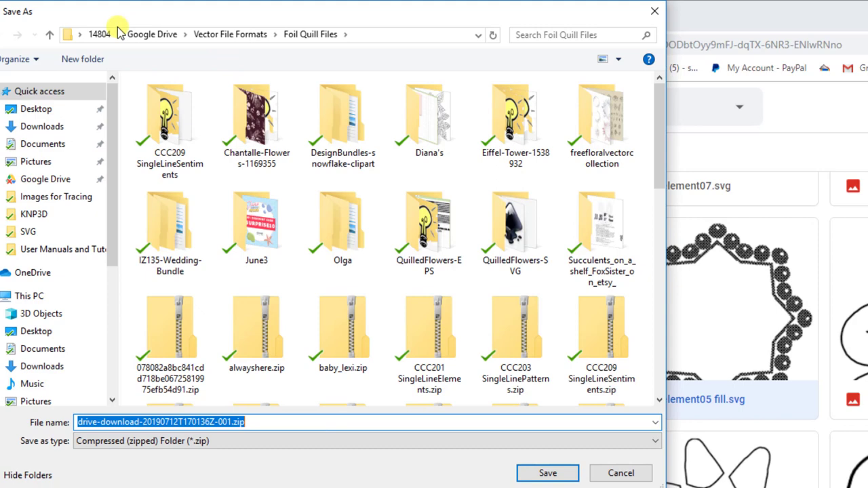
mouse_move(266, 30)
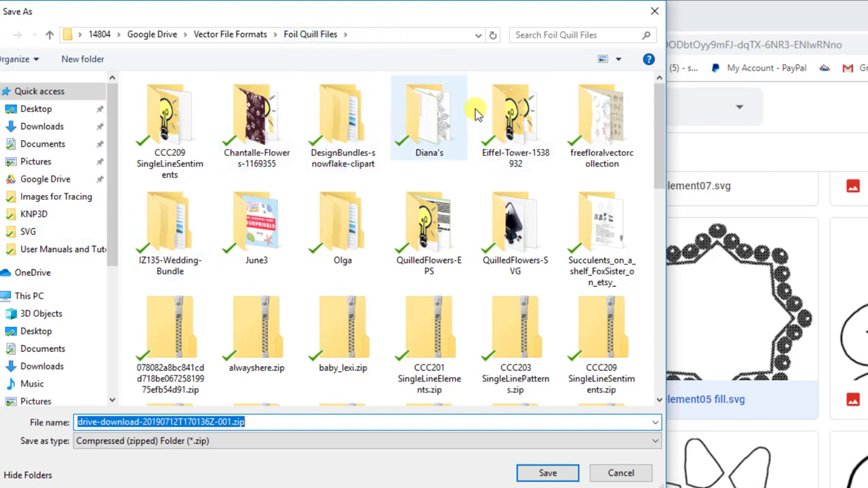
Save the download zip into Google Drive > Vector File Formats > Foil Quill Files
double_click(429, 119)
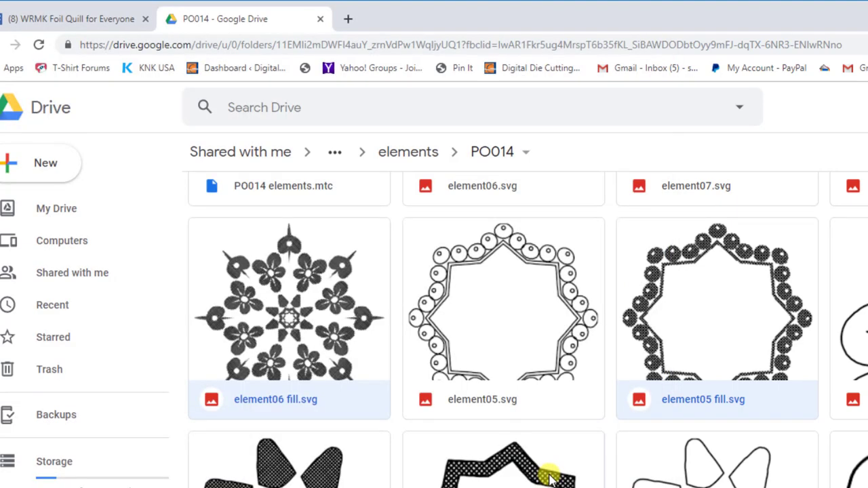
Scroll the PO014 files back to the start, showing element07 fill.svg beside element06 and element07
scroll(up, 3)
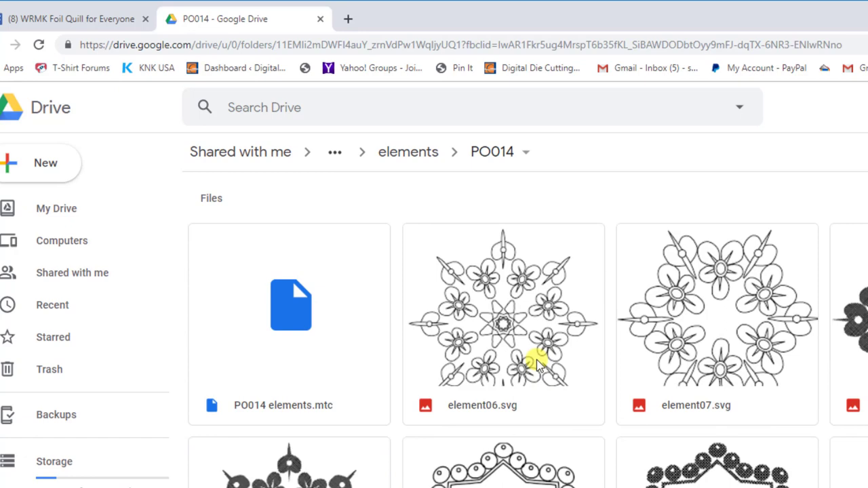
scroll(down, 3)
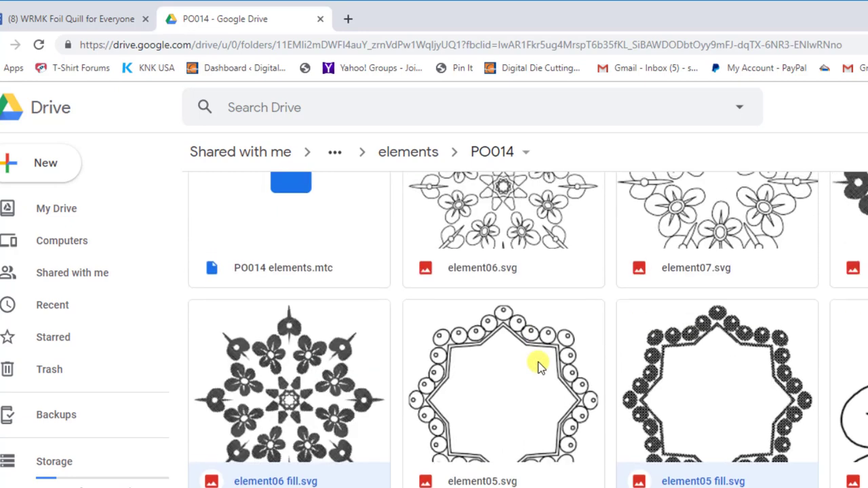
scroll(up, 3)
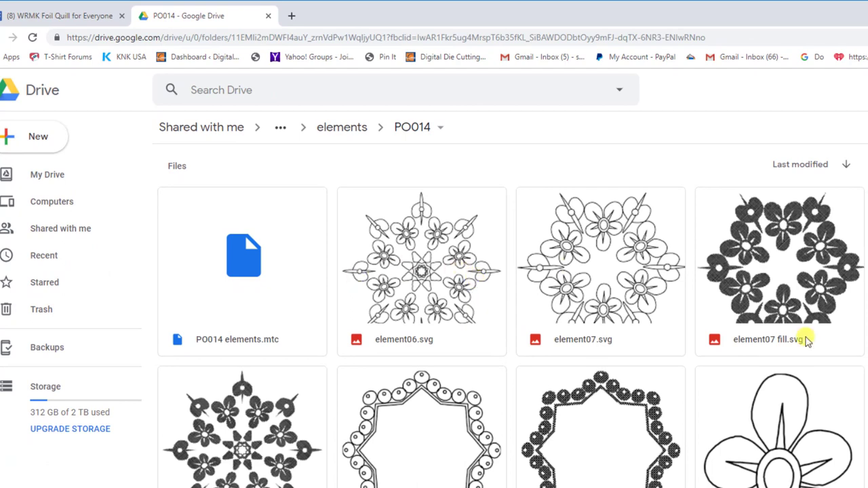
mouse_move(413, 127)
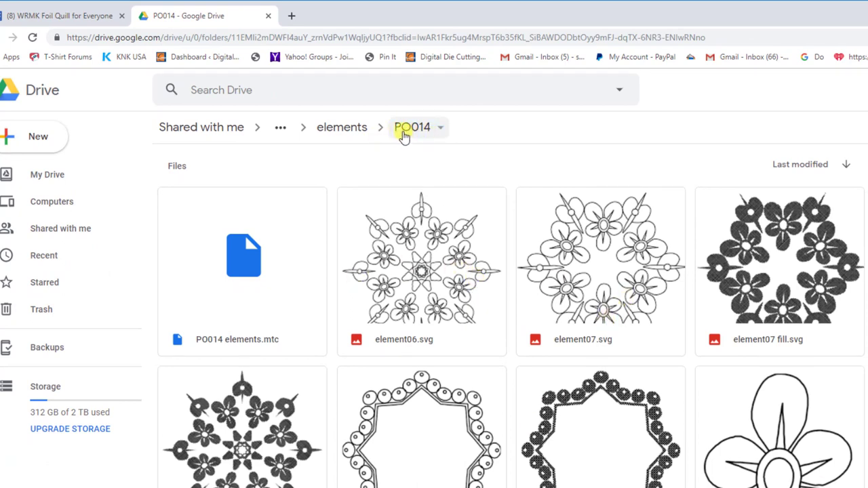
mouse_move(439, 130)
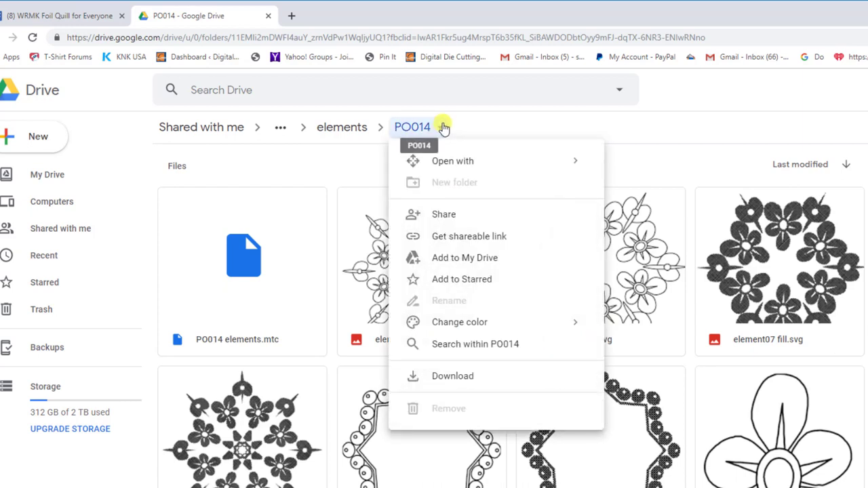
mouse_move(454, 376)
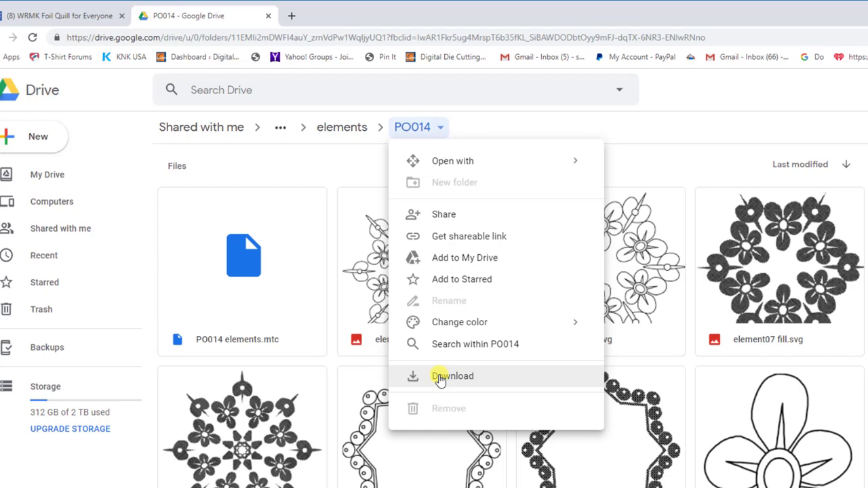
mouse_move(415, 364)
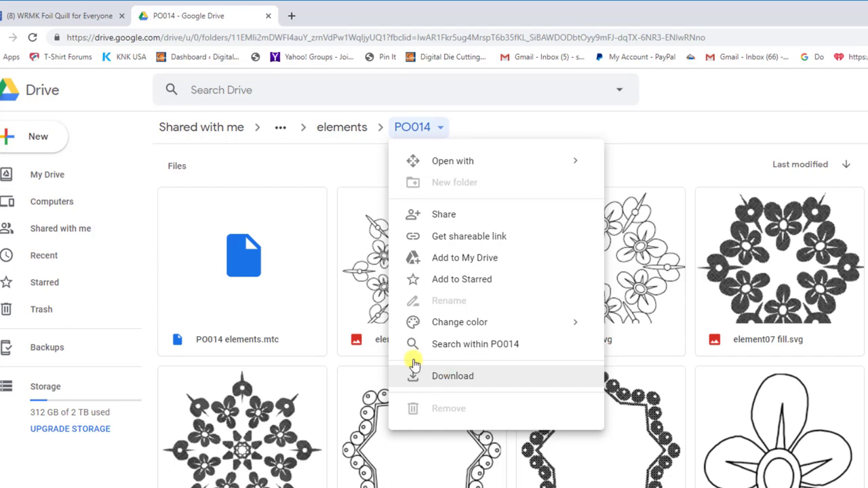
mouse_move(206, 264)
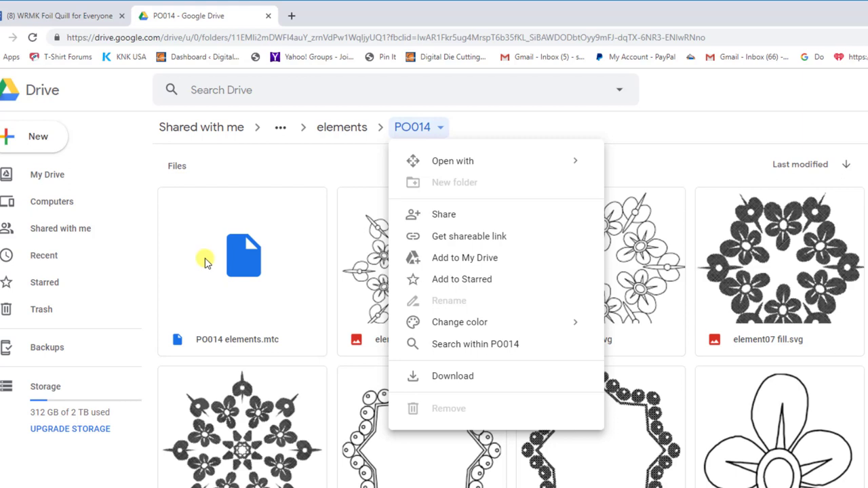
mouse_move(239, 276)
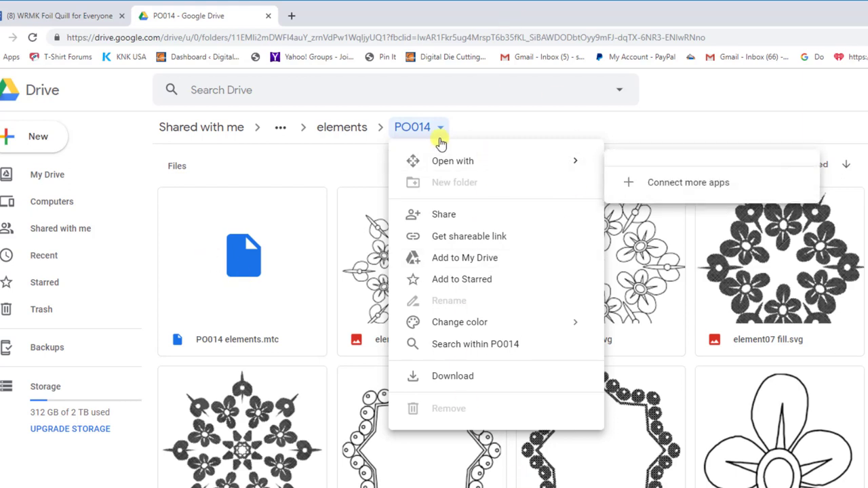
mouse_move(342, 128)
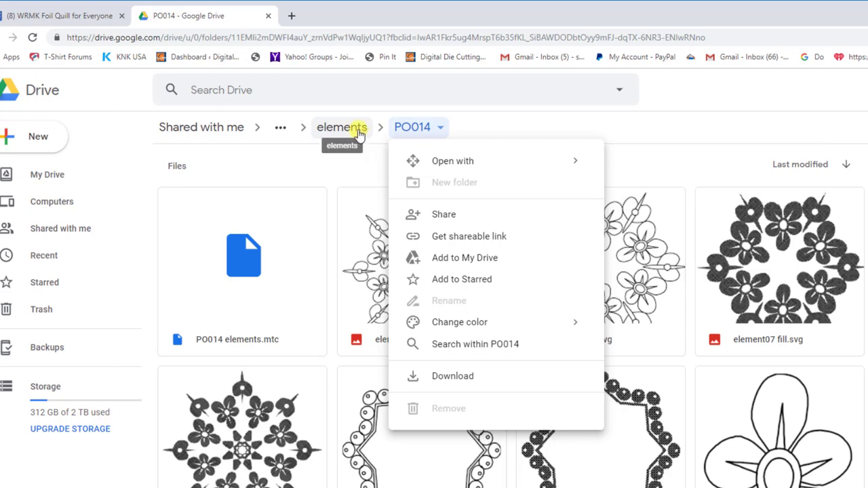
Navigate up via the elements and Foil Quill Pen breadcrumbs to the NOTE.jpg file-name notation
click(342, 128)
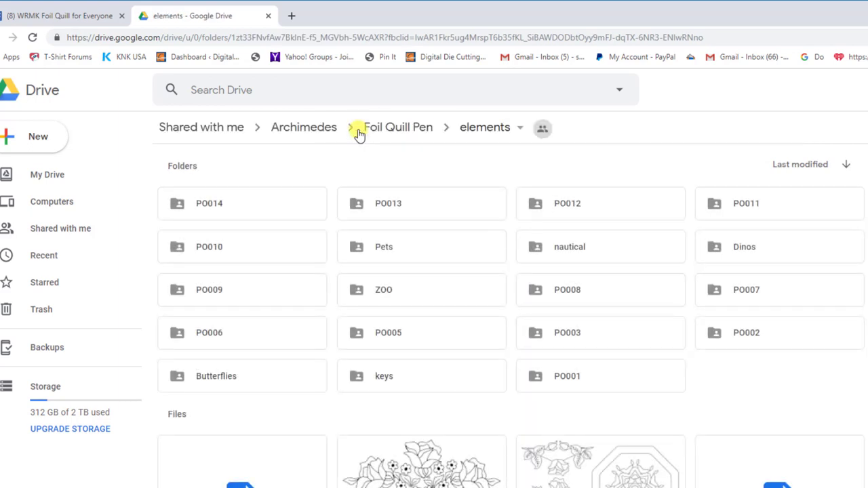
click(304, 128)
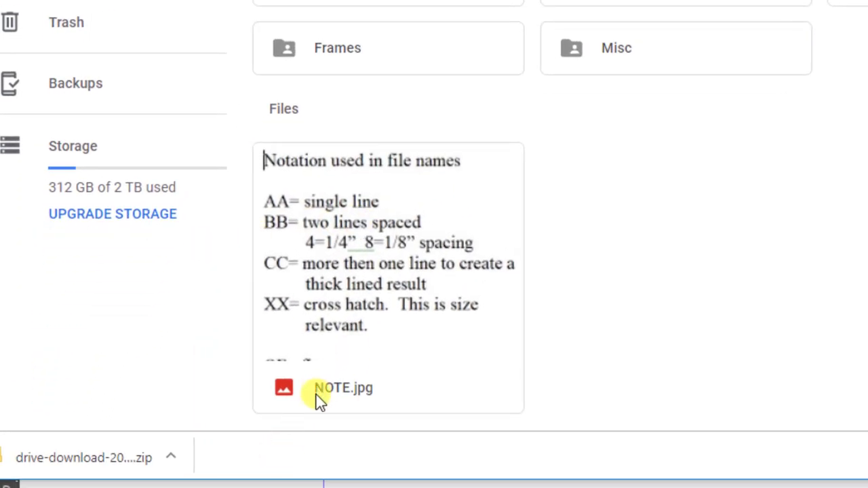
mouse_move(318, 206)
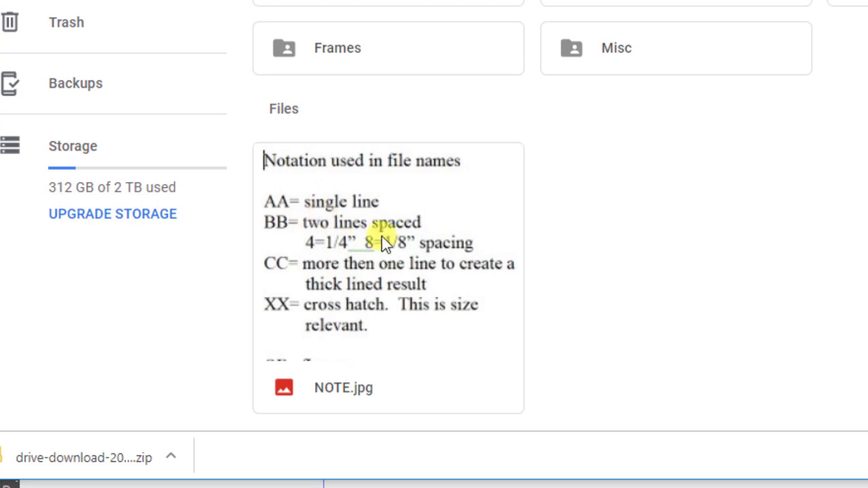
mouse_move(324, 283)
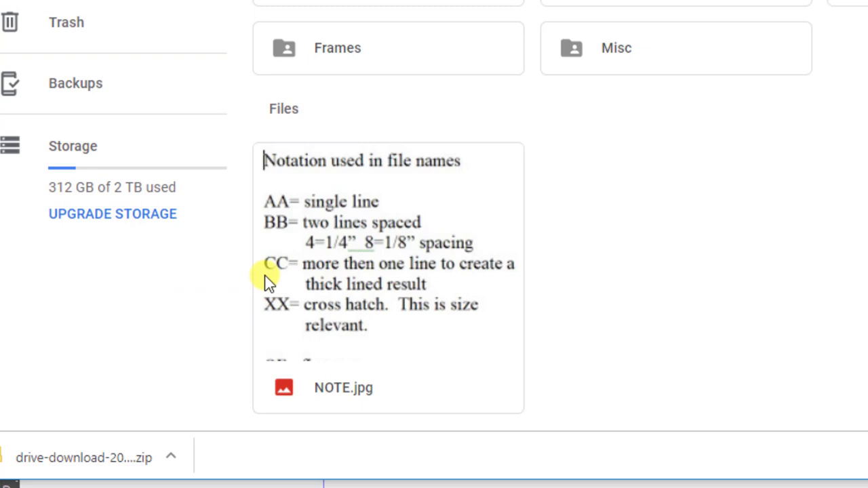
mouse_move(387, 350)
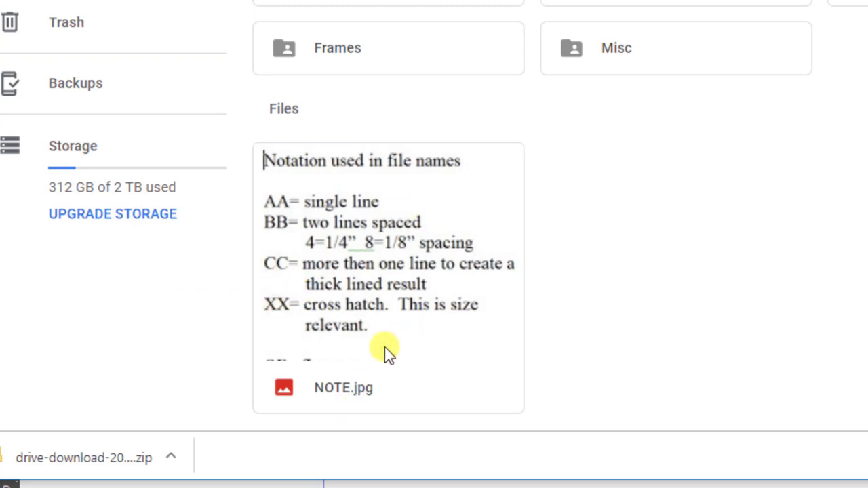
mouse_move(323, 304)
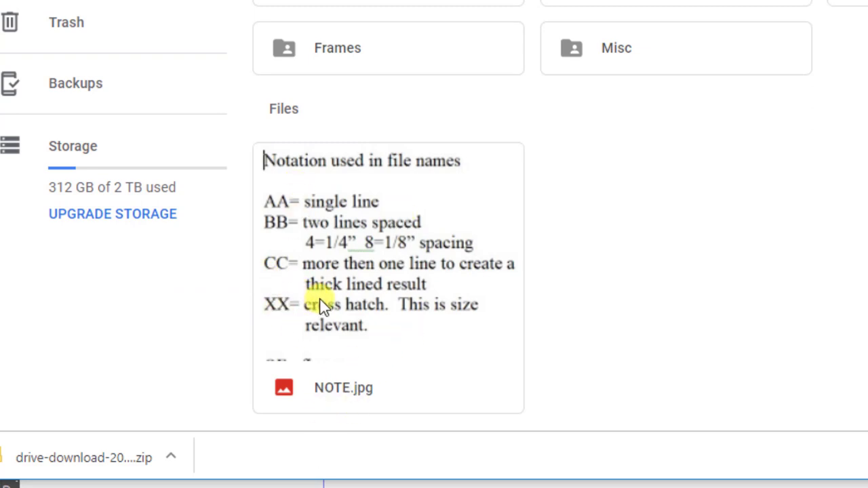
mouse_move(179, 266)
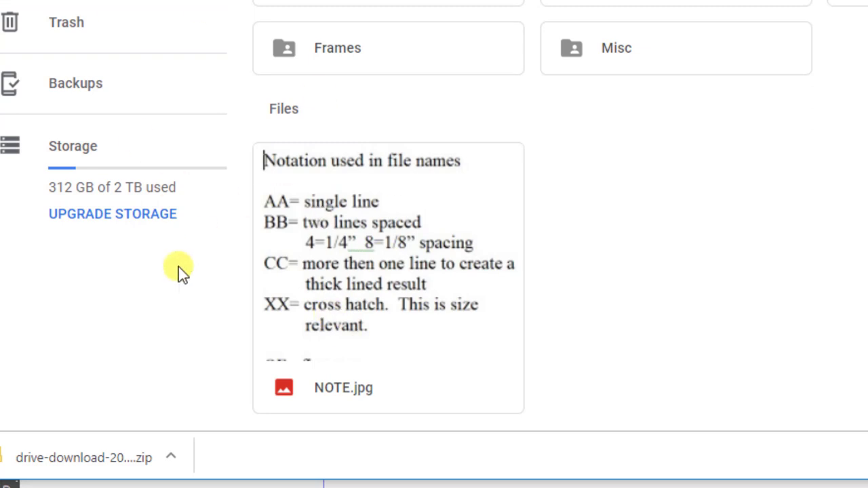
mouse_move(346, 257)
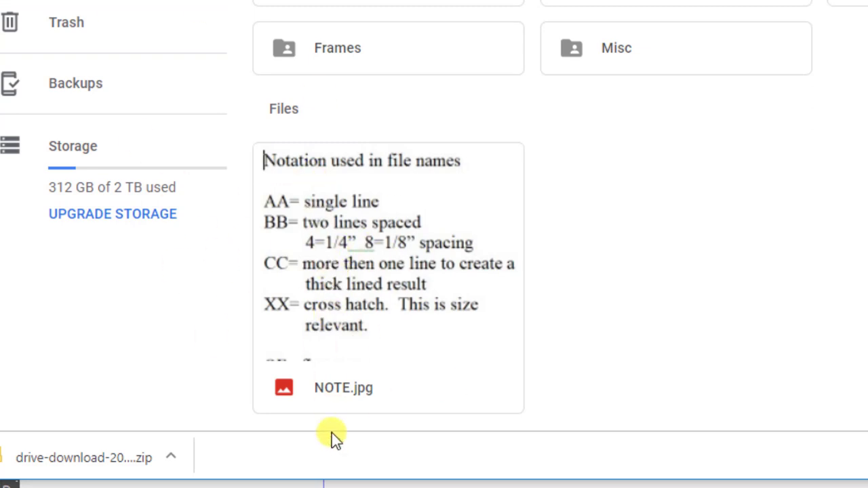
mouse_move(292, 377)
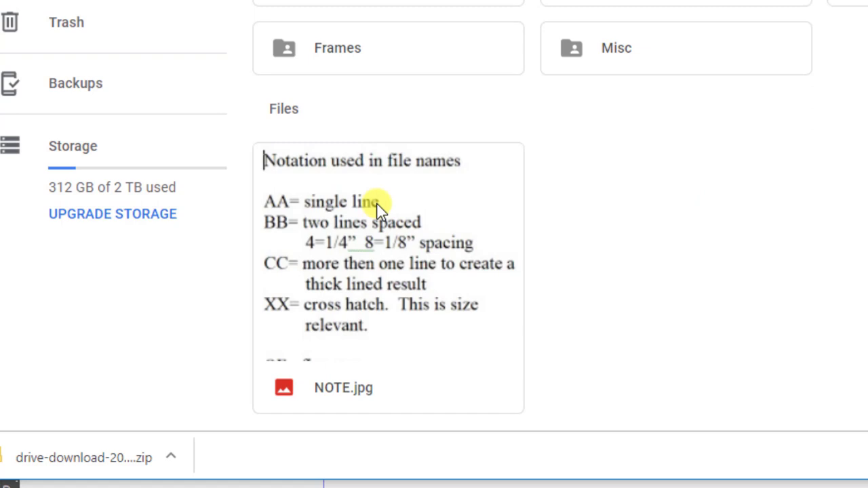
mouse_move(407, 68)
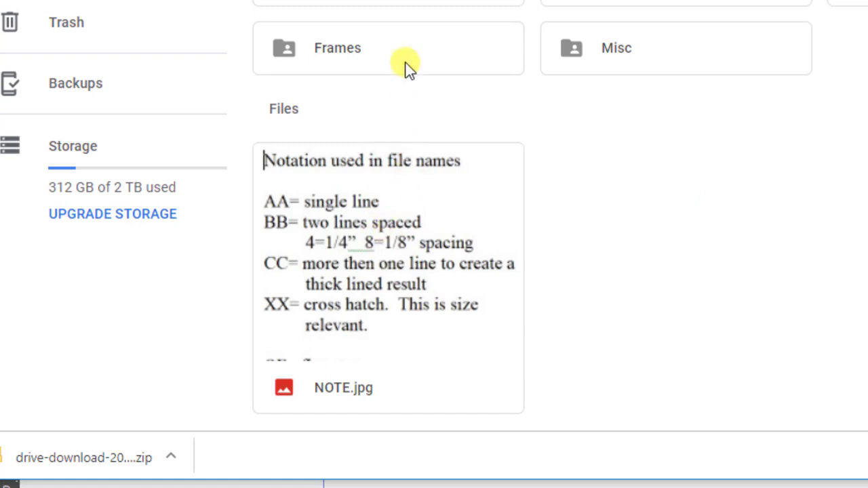
mouse_move(405, 52)
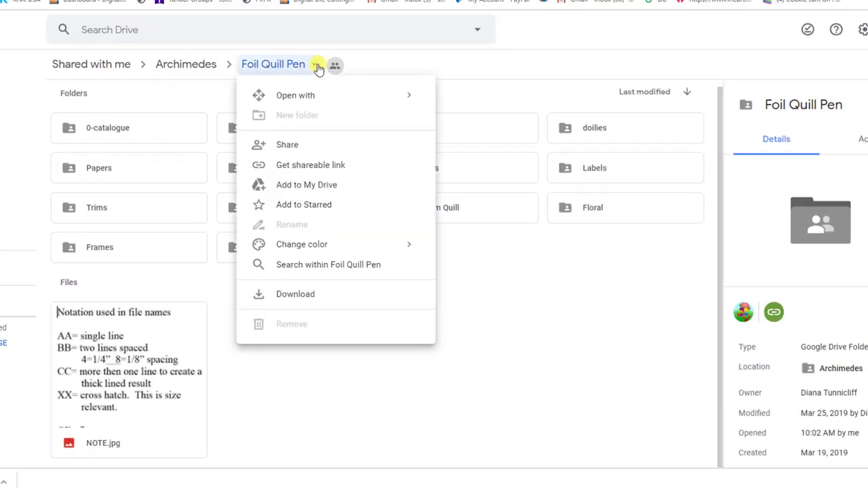
mouse_move(786, 138)
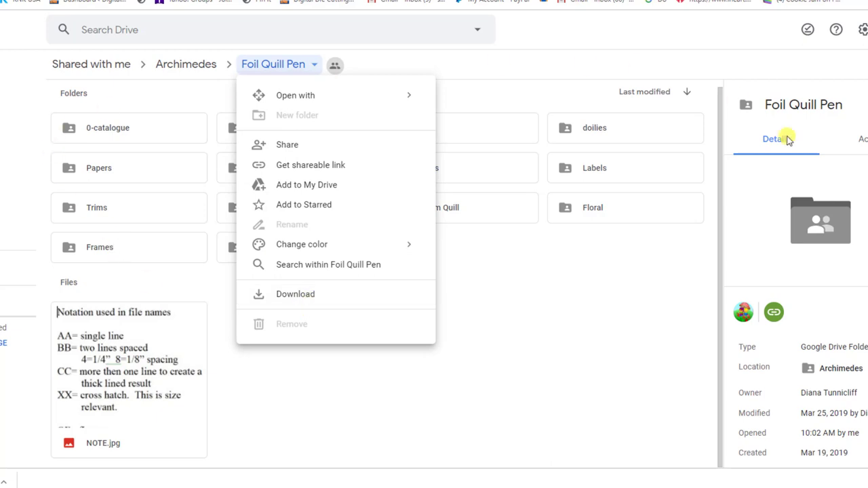
Show the details panel for the shared Foil Quill Pen folder in Archimedes
click(458, 414)
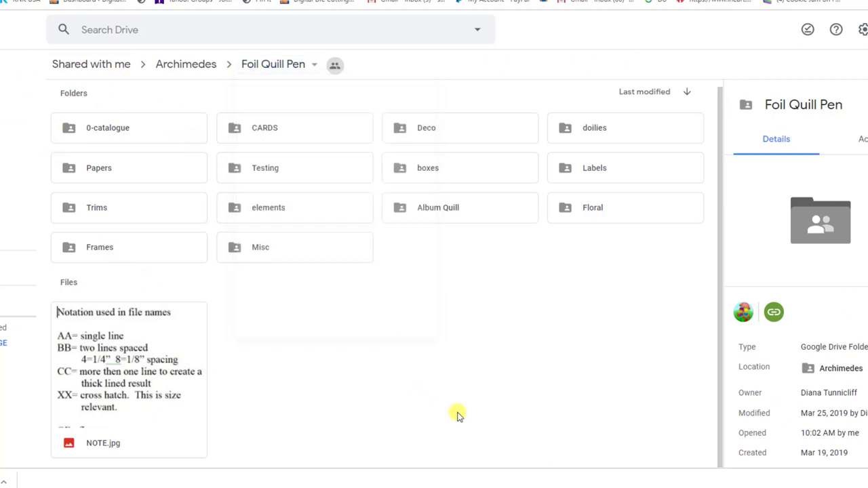
mouse_move(359, 274)
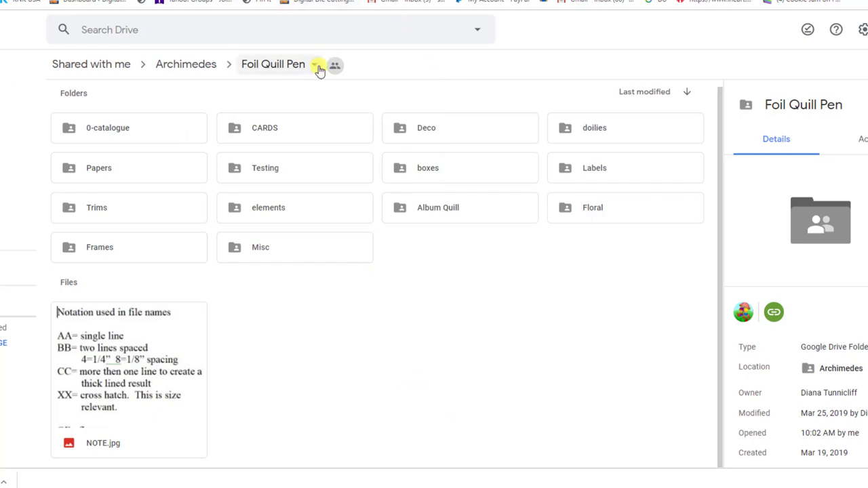
mouse_move(319, 68)
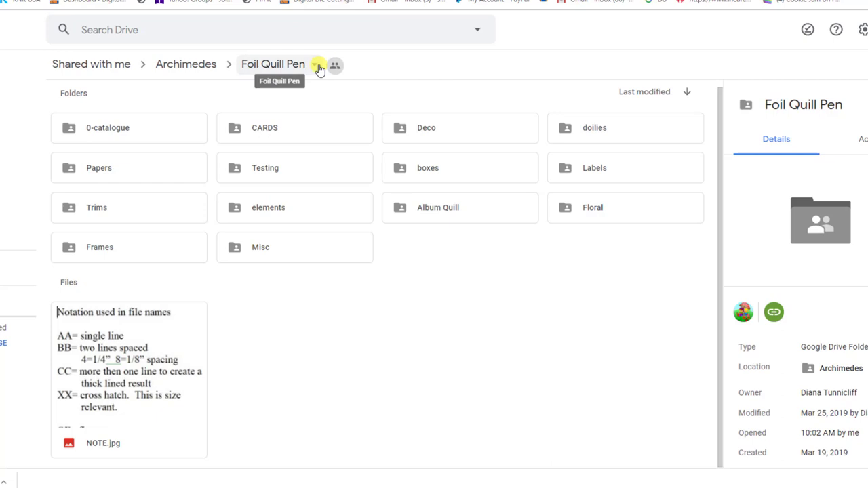
mouse_move(314, 330)
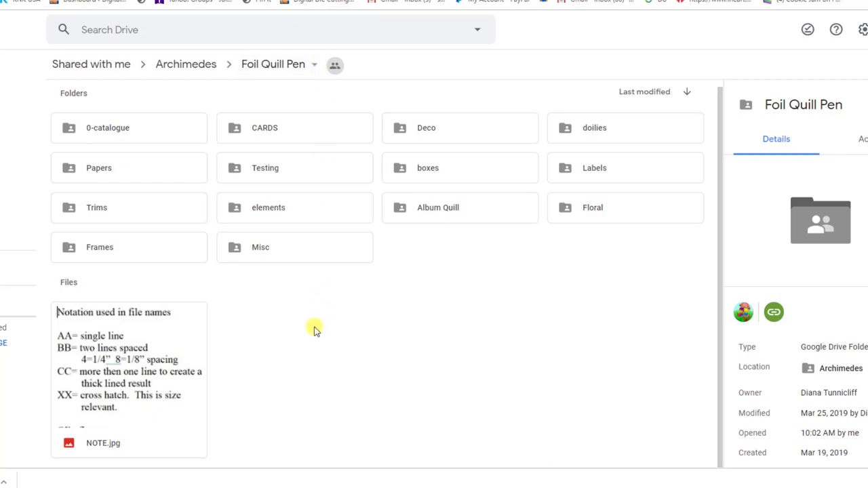
mouse_move(350, 323)
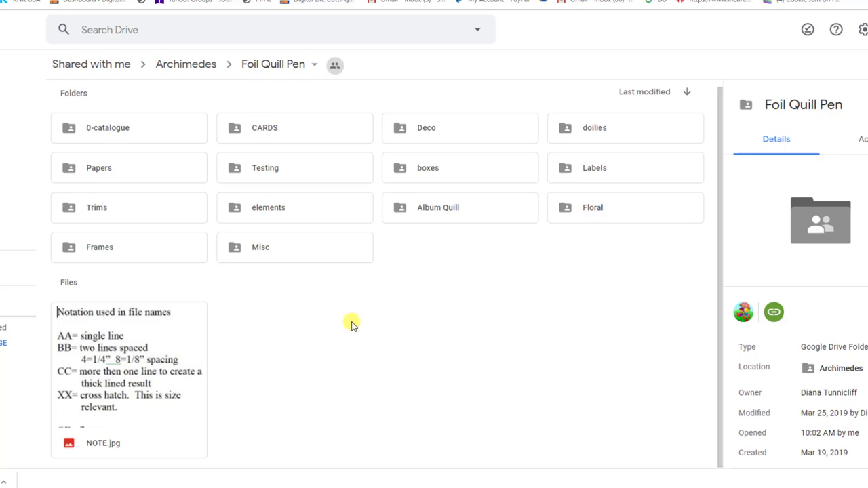
mouse_move(349, 326)
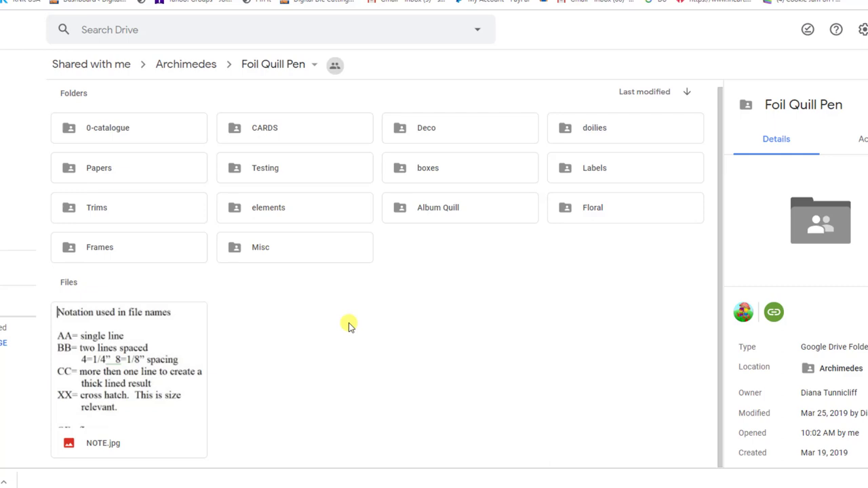